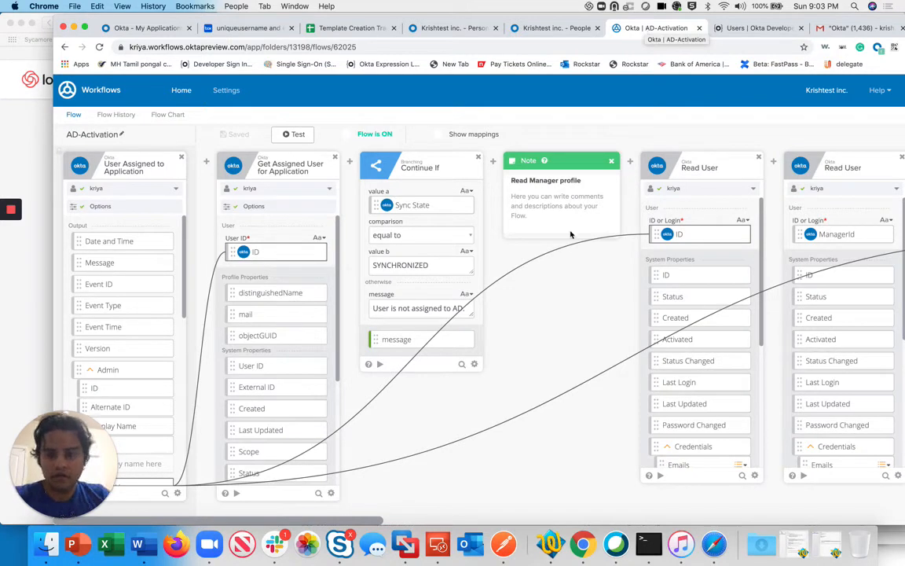
mouse_move(528, 329)
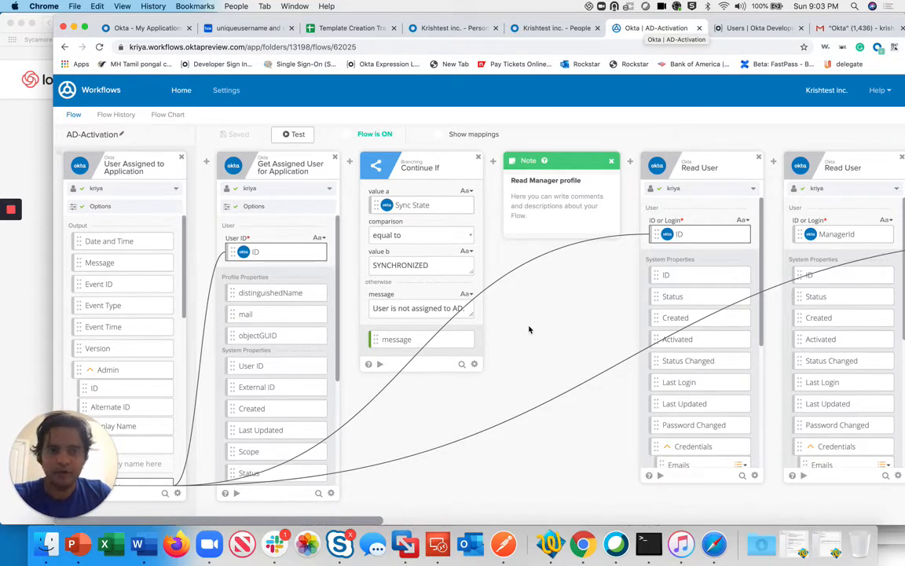
mouse_move(527, 327)
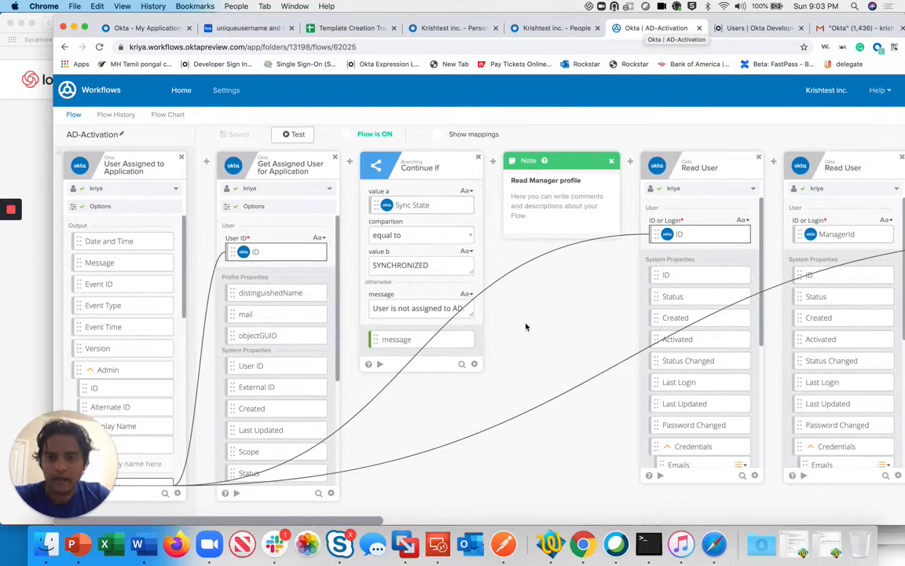
mouse_move(523, 329)
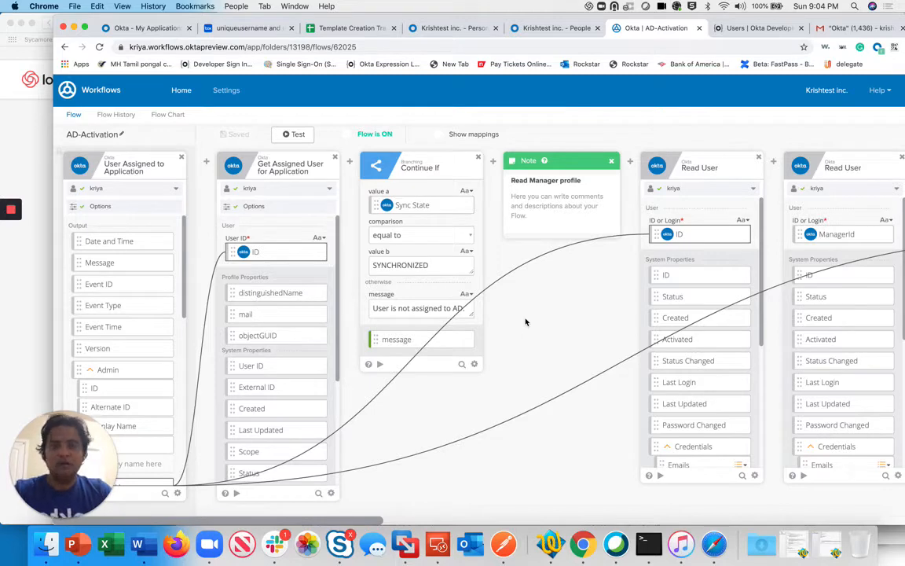
mouse_move(576, 95)
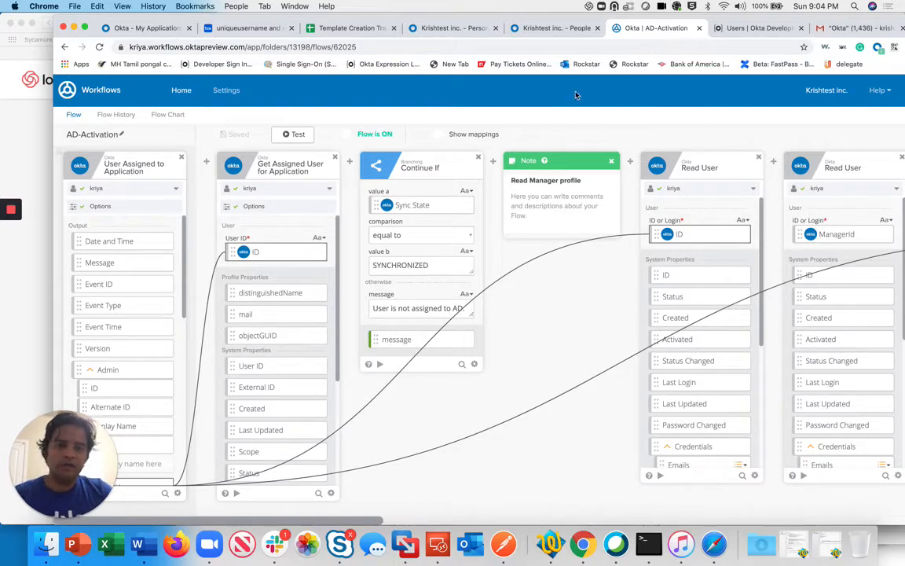
Review the bloodline.com Active Directory integration's assignments and provisioning settings in the admin console
click(554, 29)
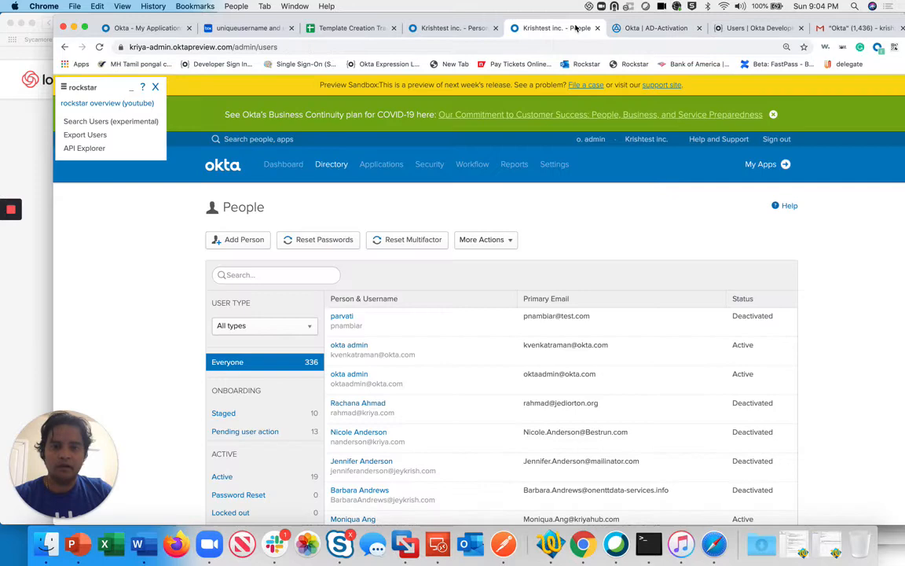
click(656, 27)
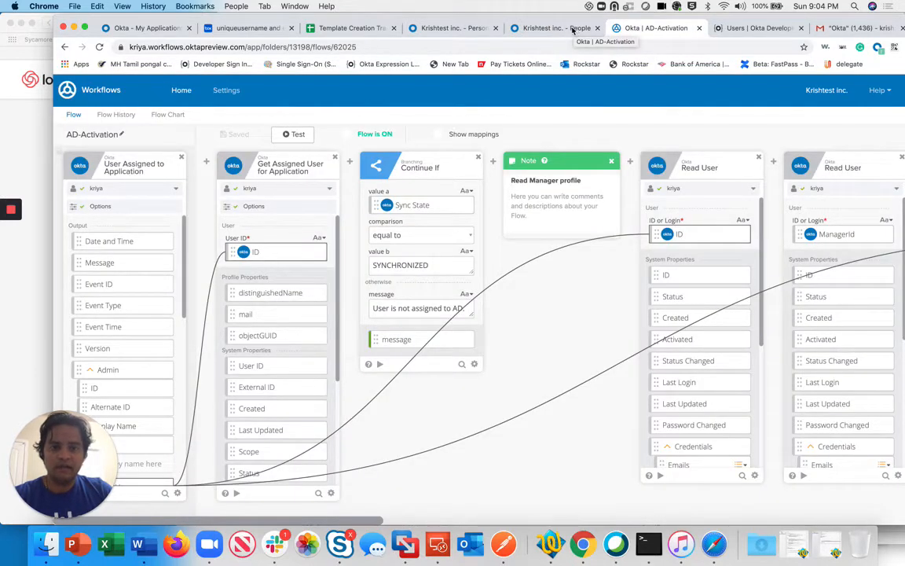
click(550, 27)
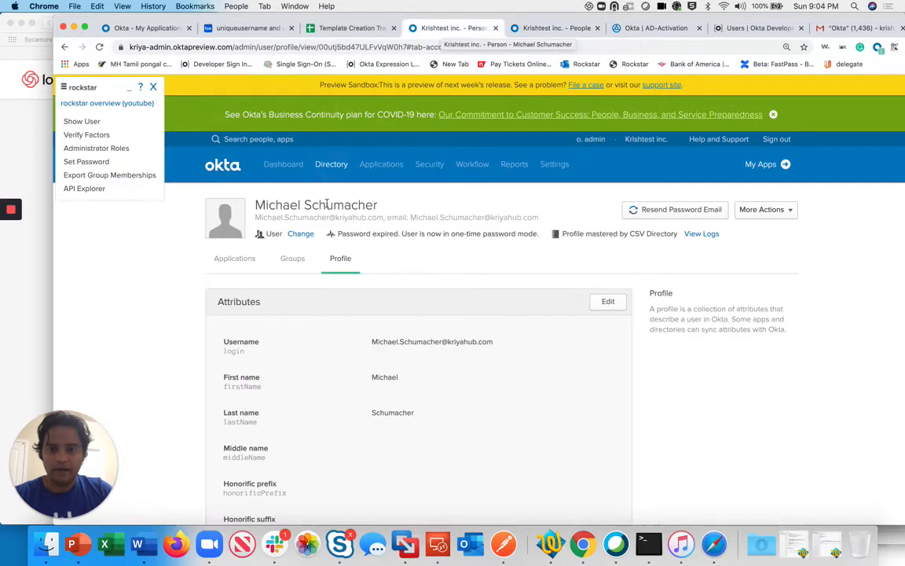
mouse_move(293, 259)
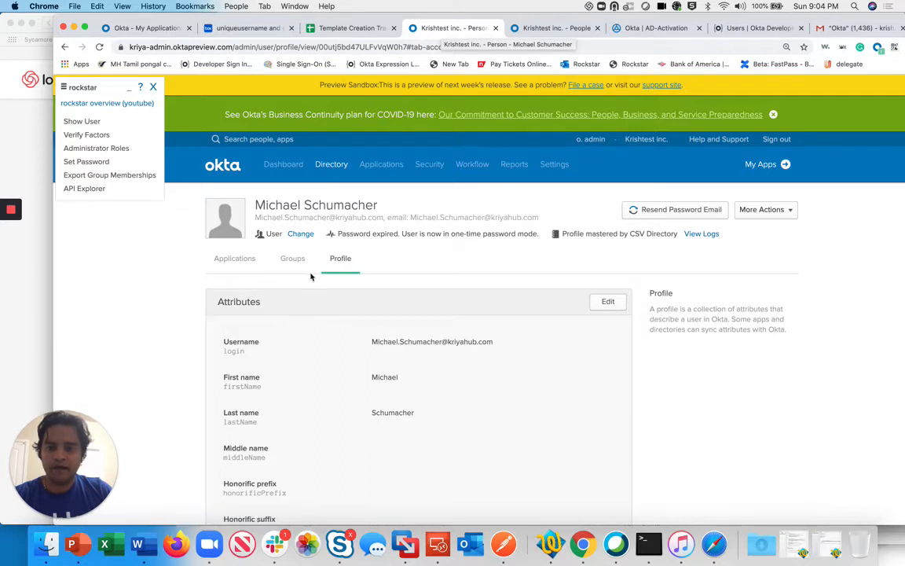
mouse_move(292, 260)
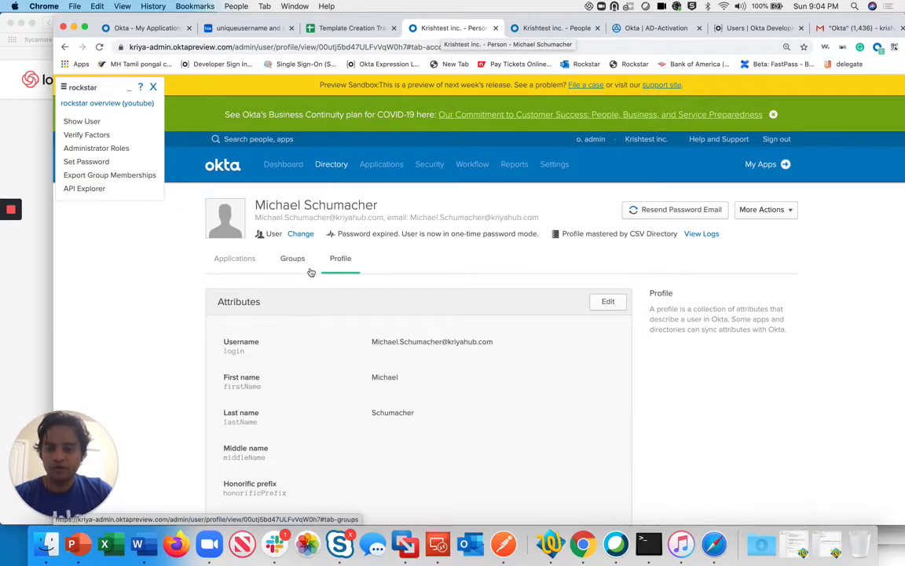
click(331, 163)
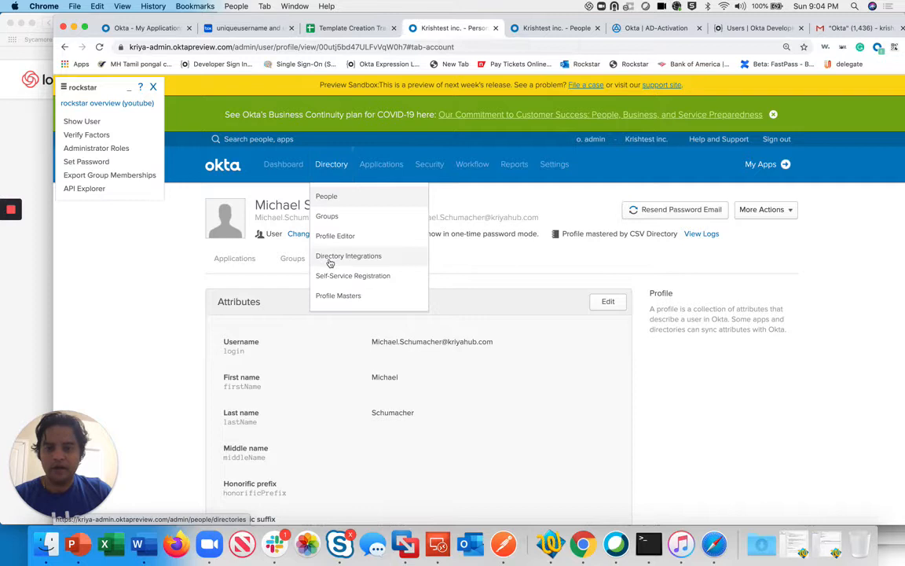
click(349, 256)
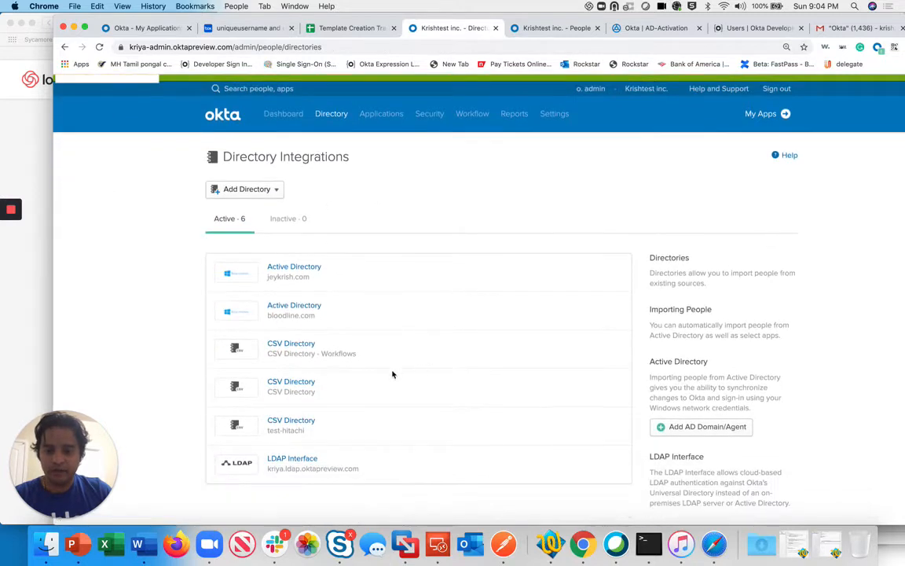
click(294, 305)
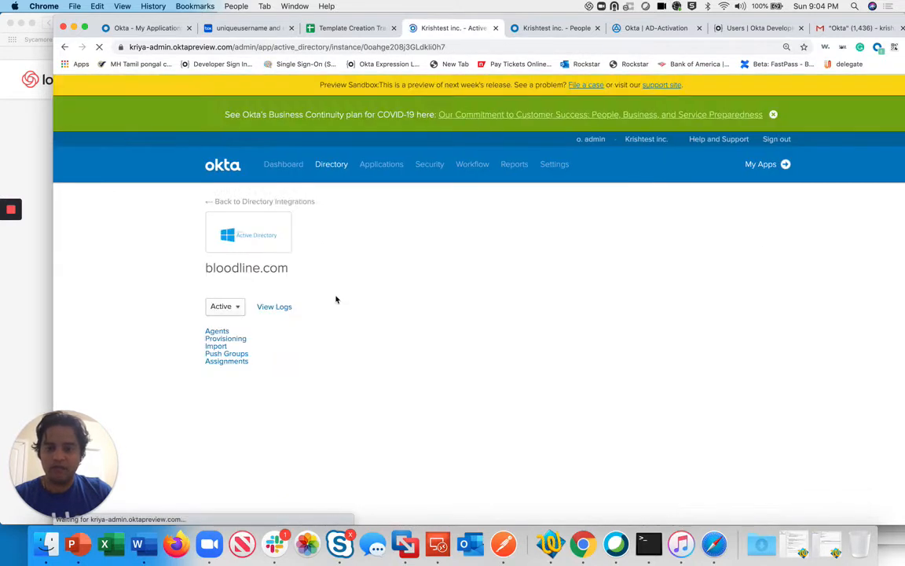
click(226, 361)
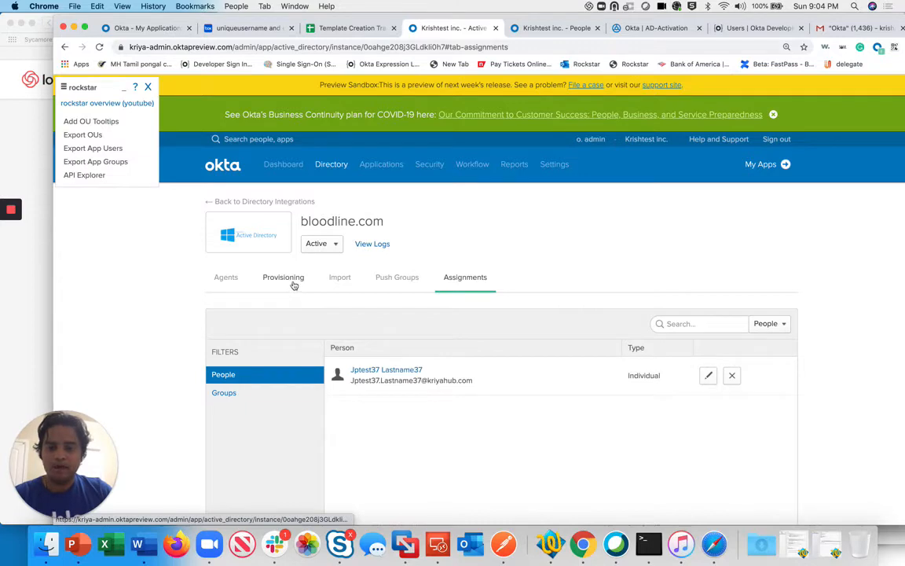
click(283, 277)
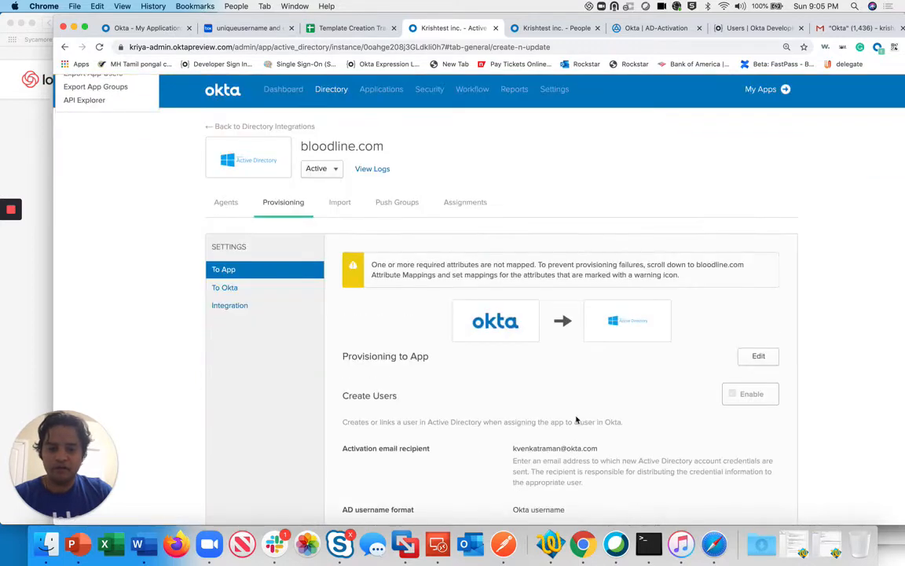
scroll(down, 3)
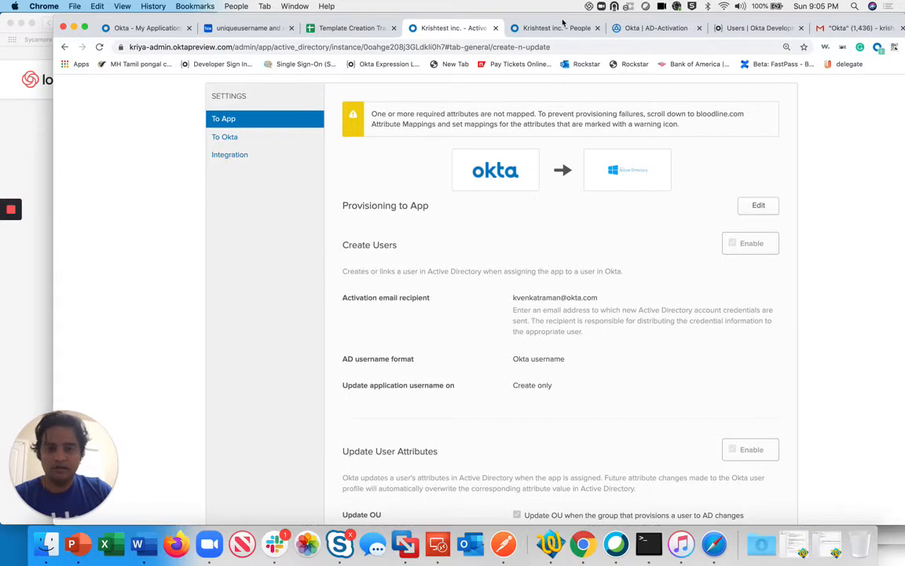
Check the trigger card's options: application active_directory, instance bloodline.com
click(656, 28)
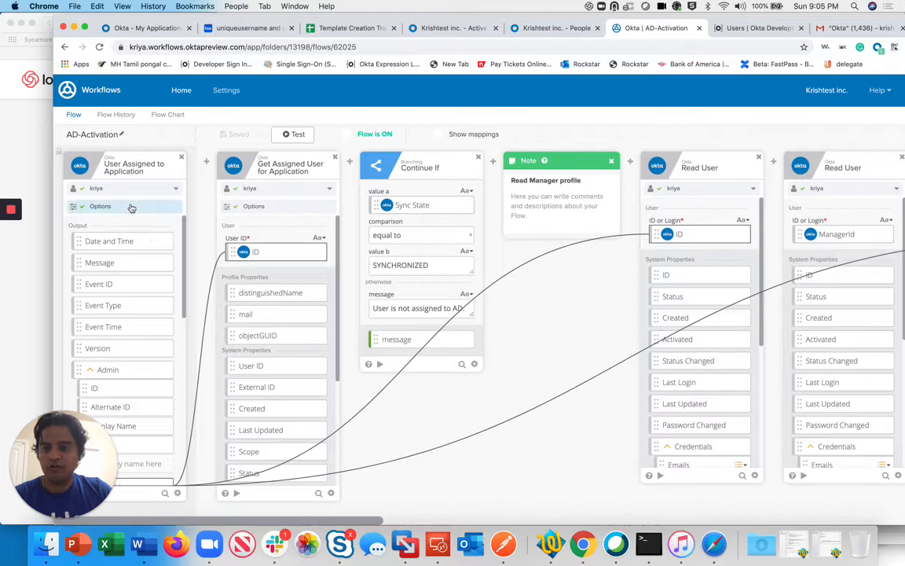
click(100, 206)
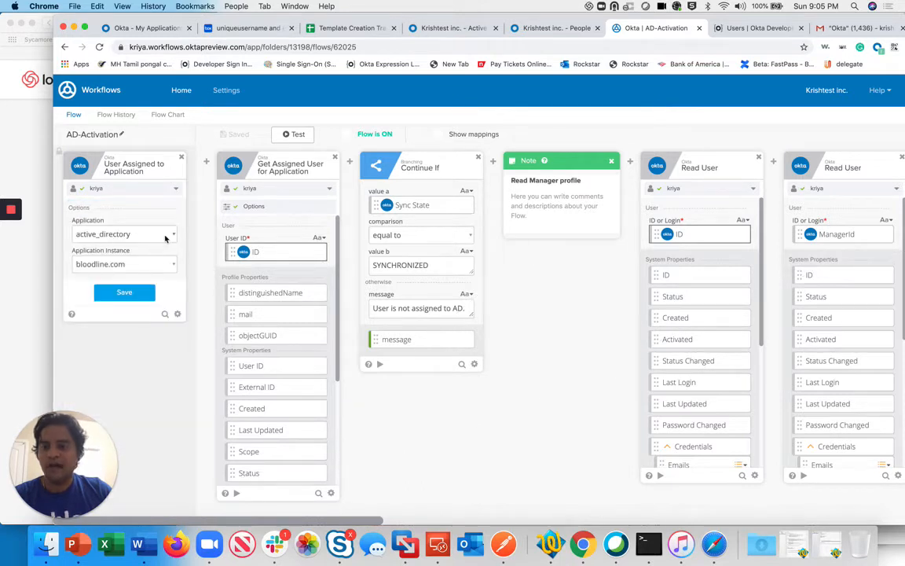
mouse_move(116, 261)
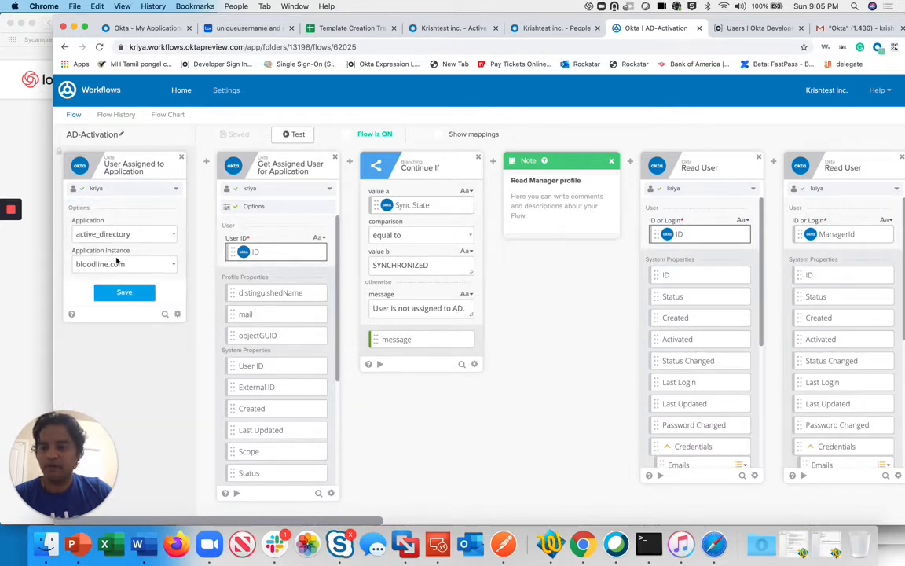
click(124, 293)
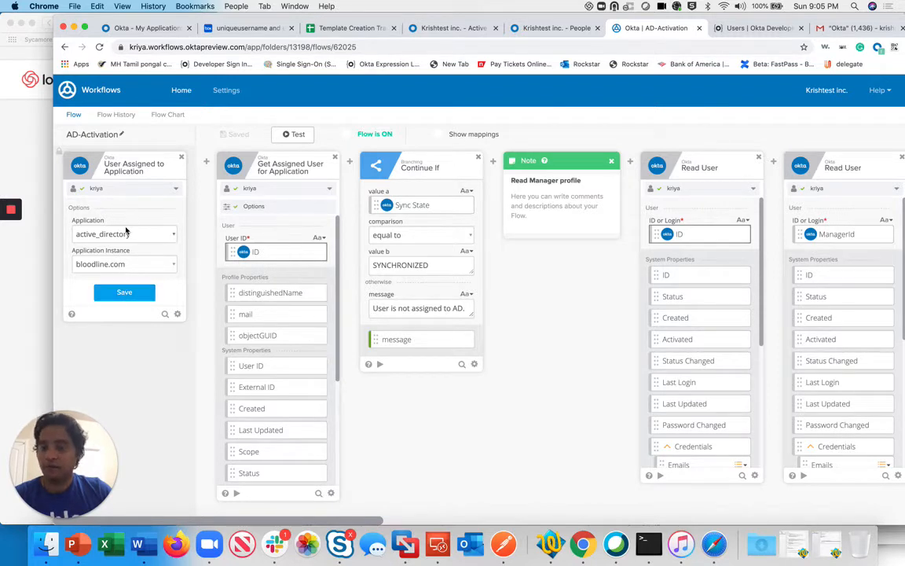
click(124, 292)
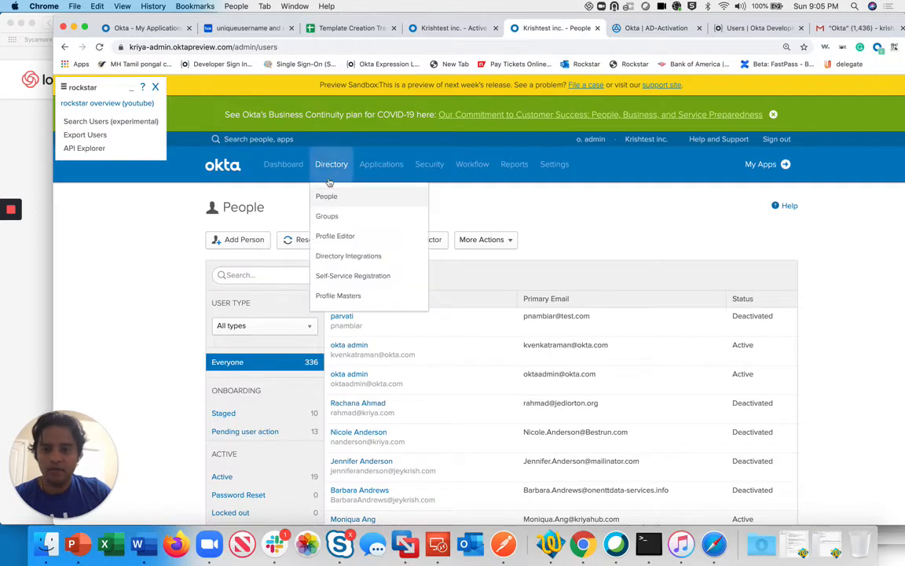
Open the AD-Provisioning-bloodline group's Directories tab to see the users organizational unit
click(326, 217)
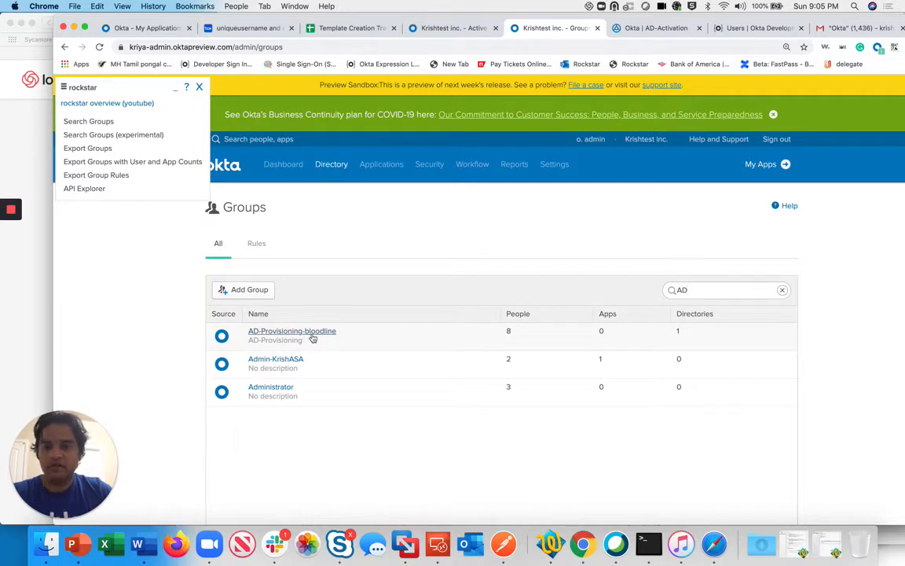
click(291, 330)
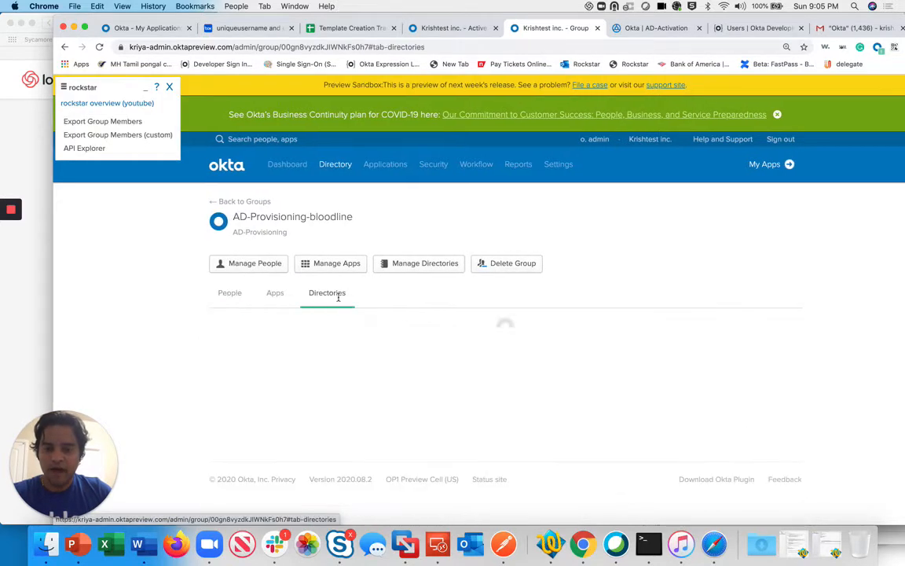
click(326, 293)
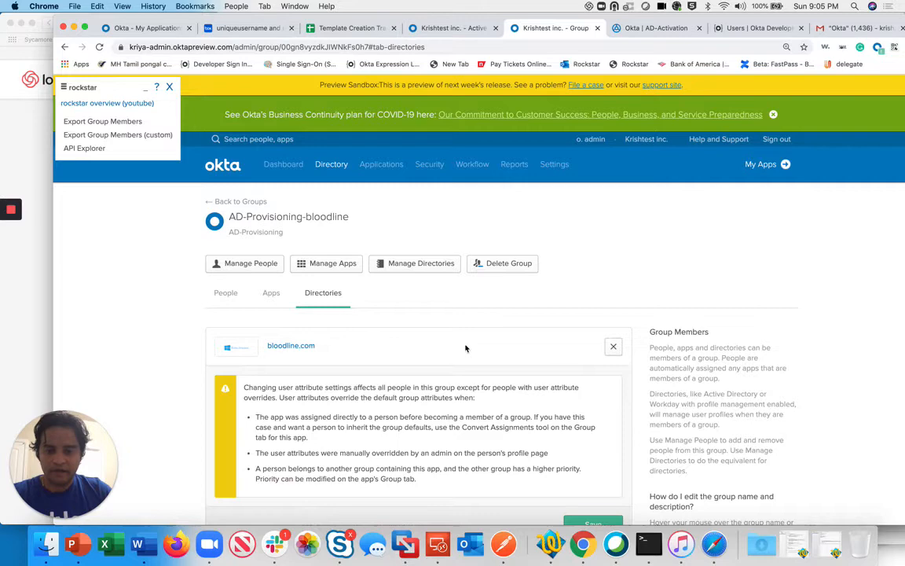
scroll(down, 3)
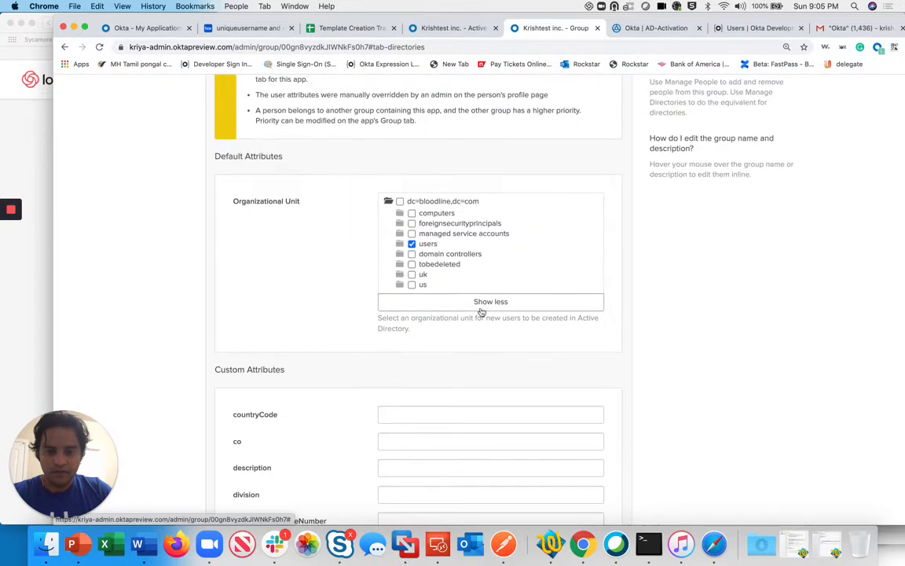
mouse_move(643, 126)
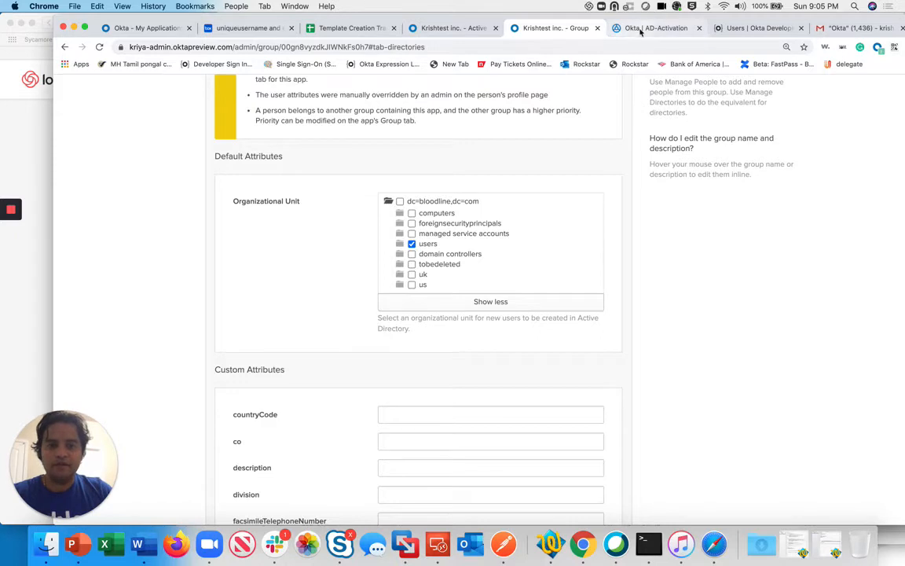
Save the trigger's active_directory options and review the Get Assigned User card fields
click(656, 27)
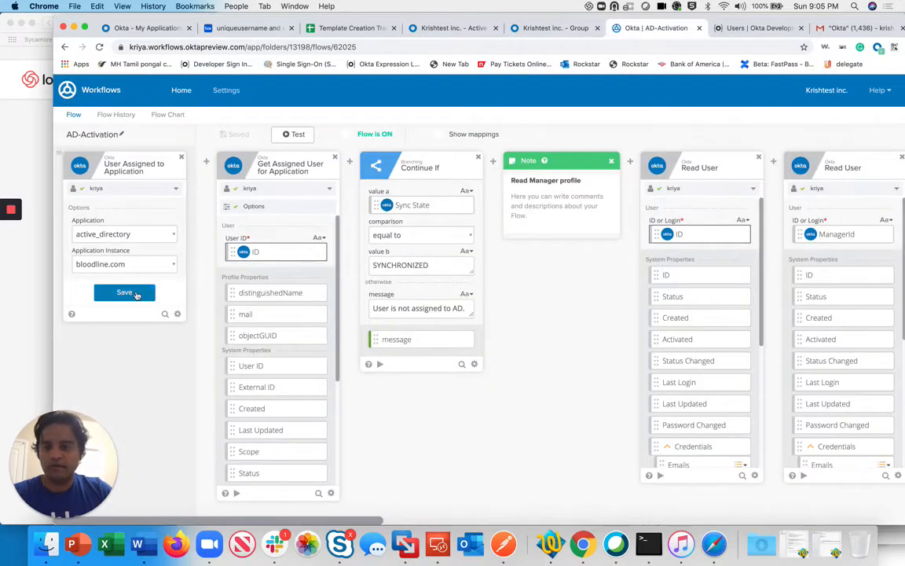
click(124, 292)
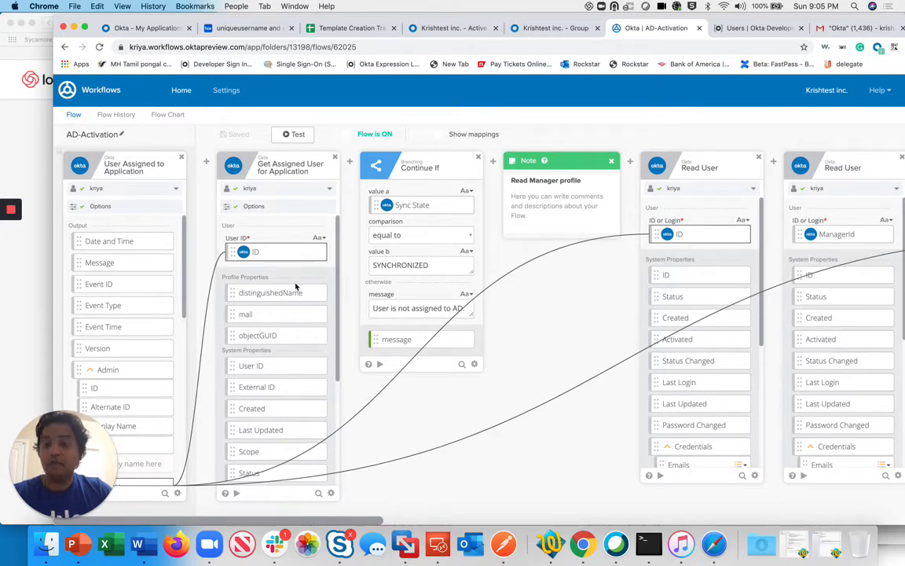
mouse_move(293, 292)
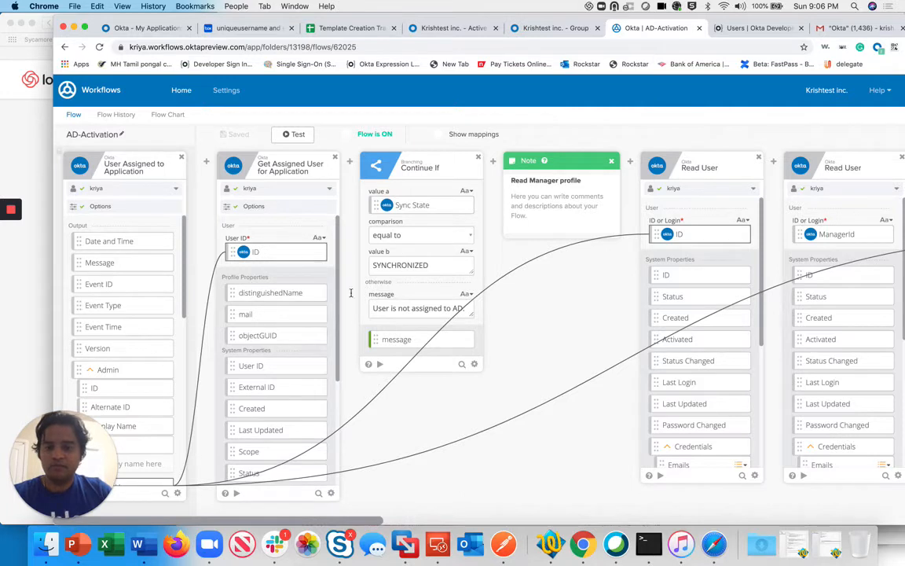
scroll(down, 3)
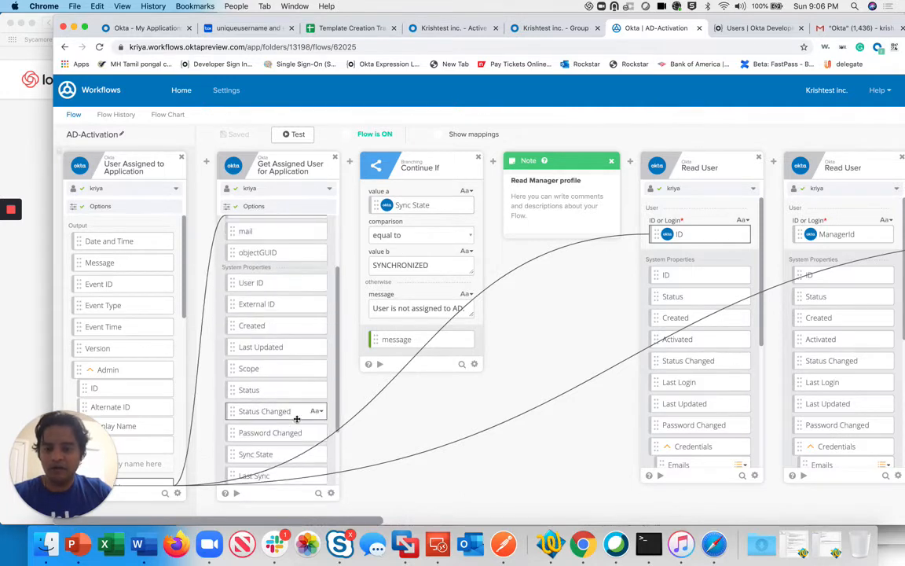
mouse_move(275, 239)
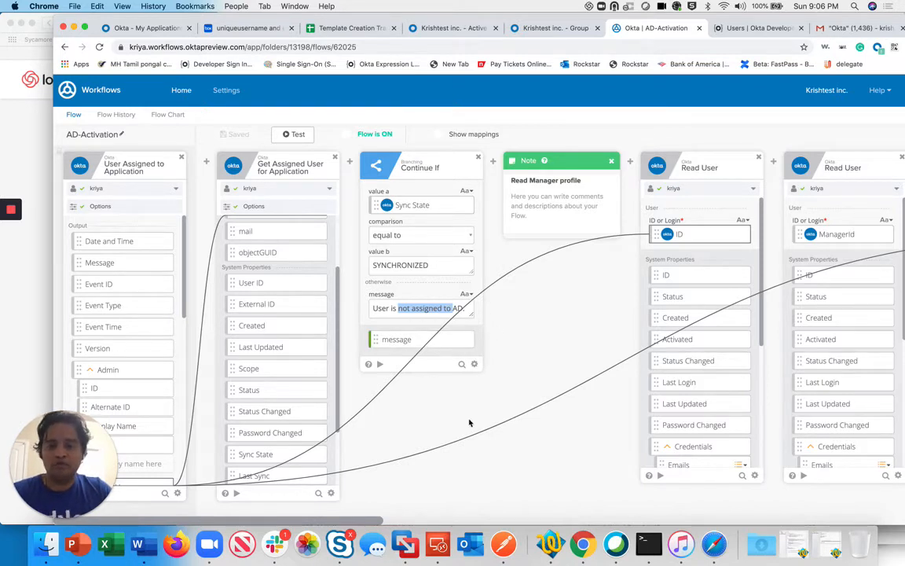
scroll(right, 3)
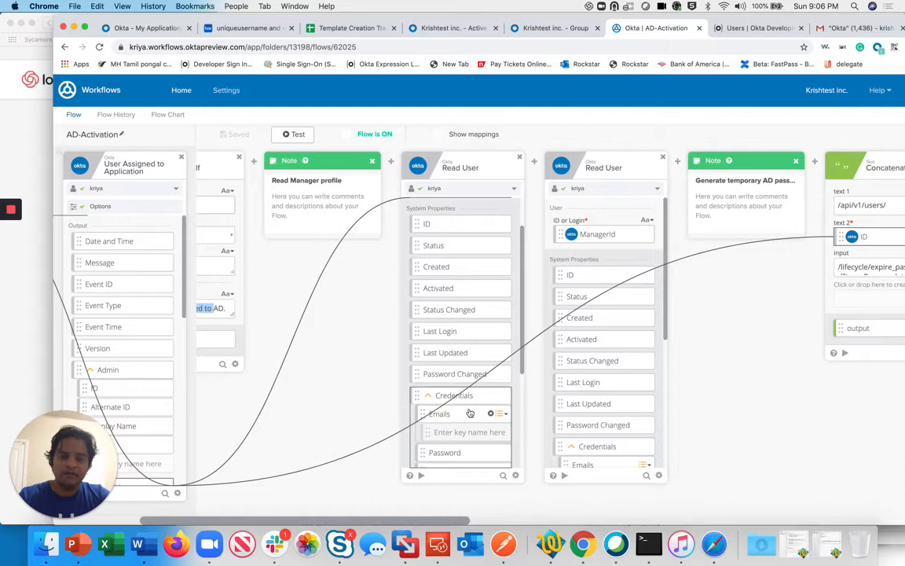
mouse_move(469, 414)
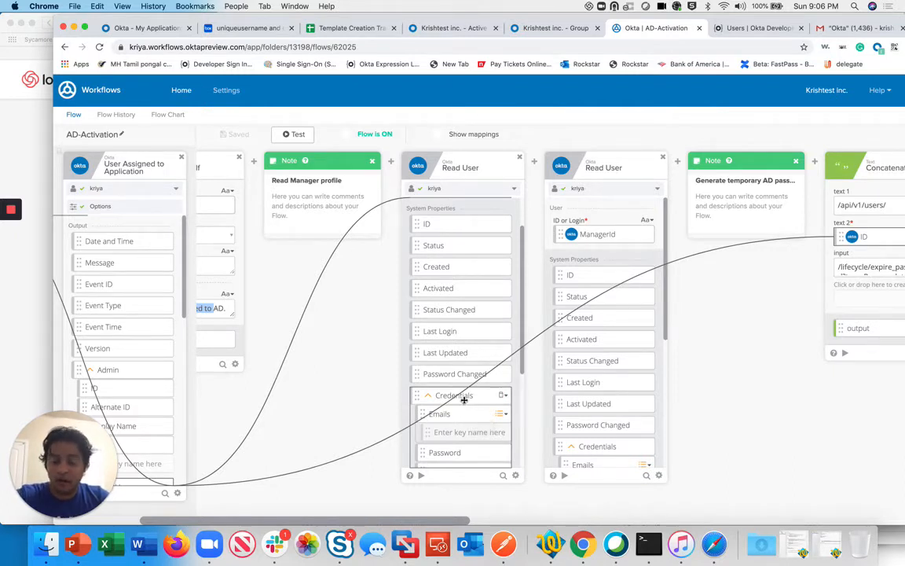
mouse_move(444, 377)
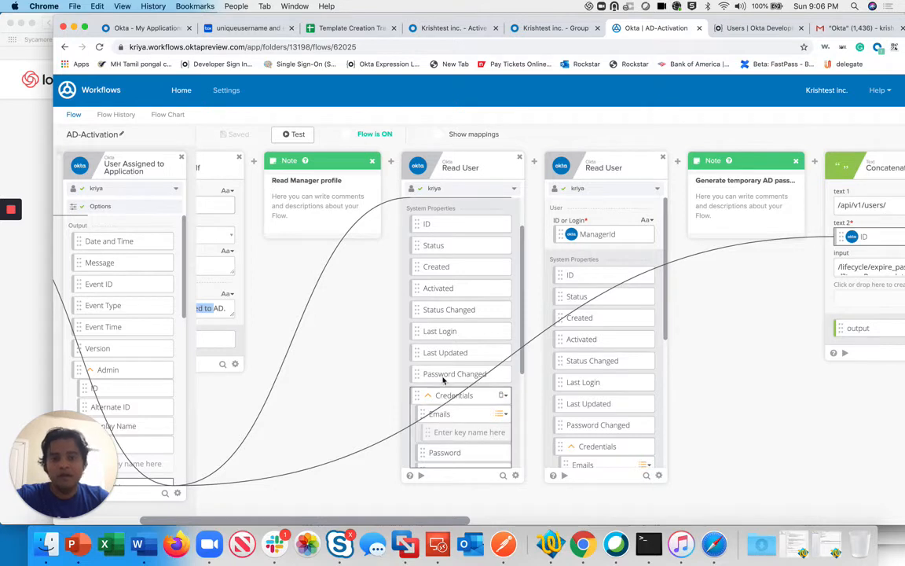
mouse_move(530, 307)
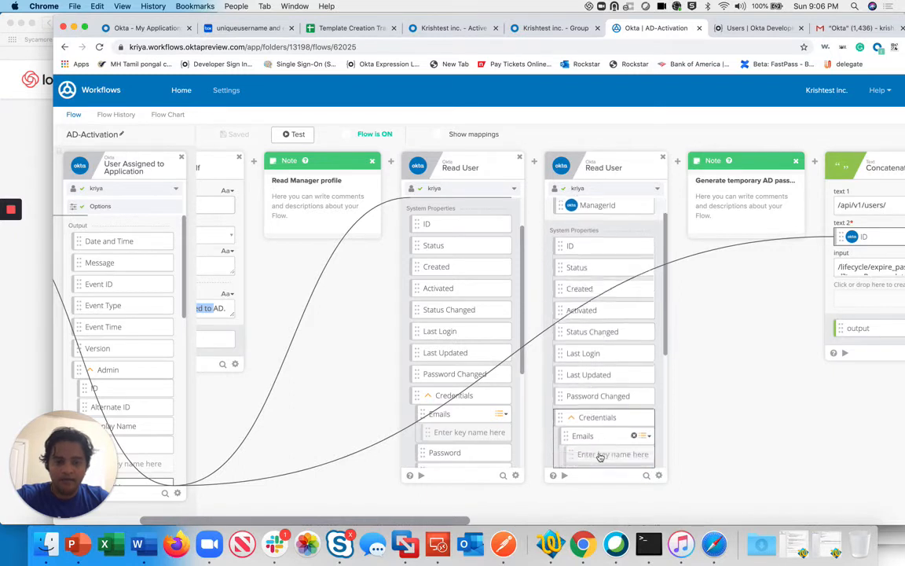
scroll(down, 3)
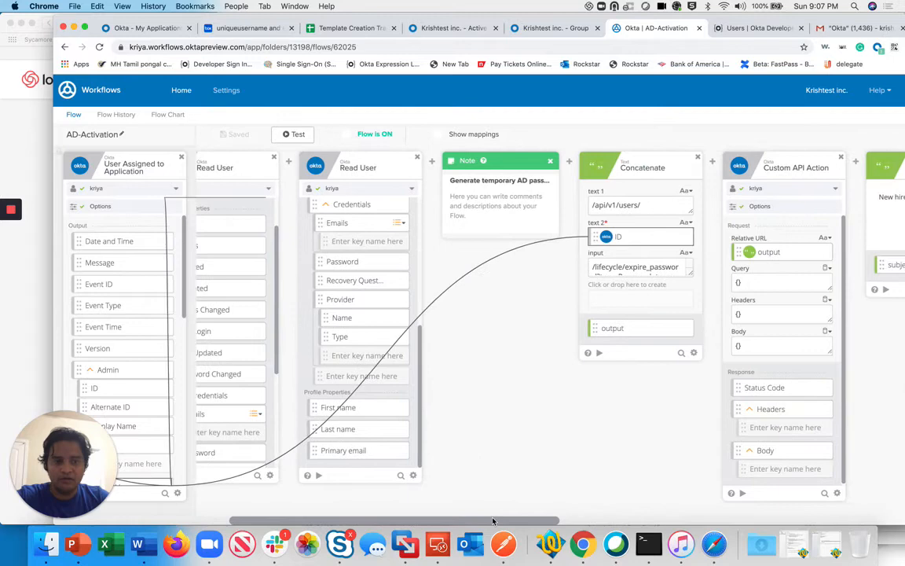
scroll(right, 3)
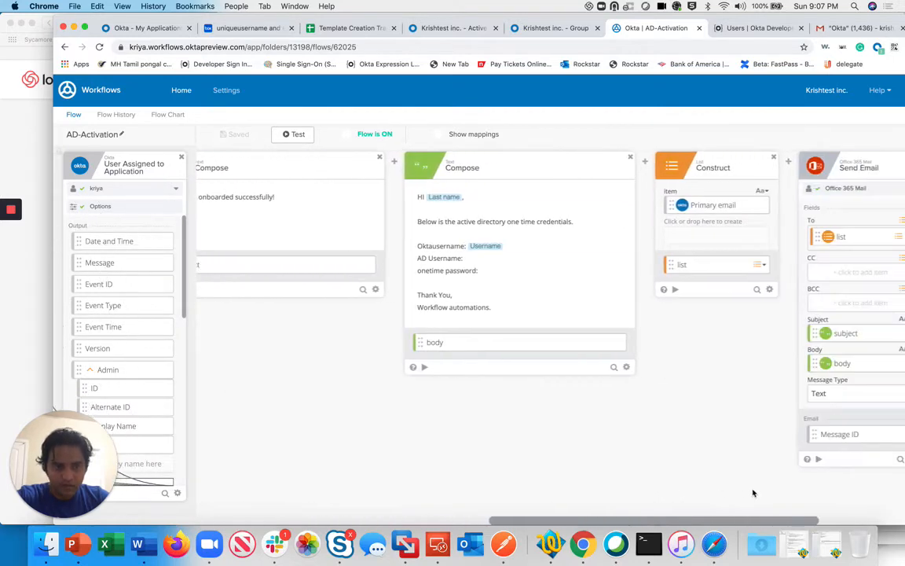
scroll(right, 3)
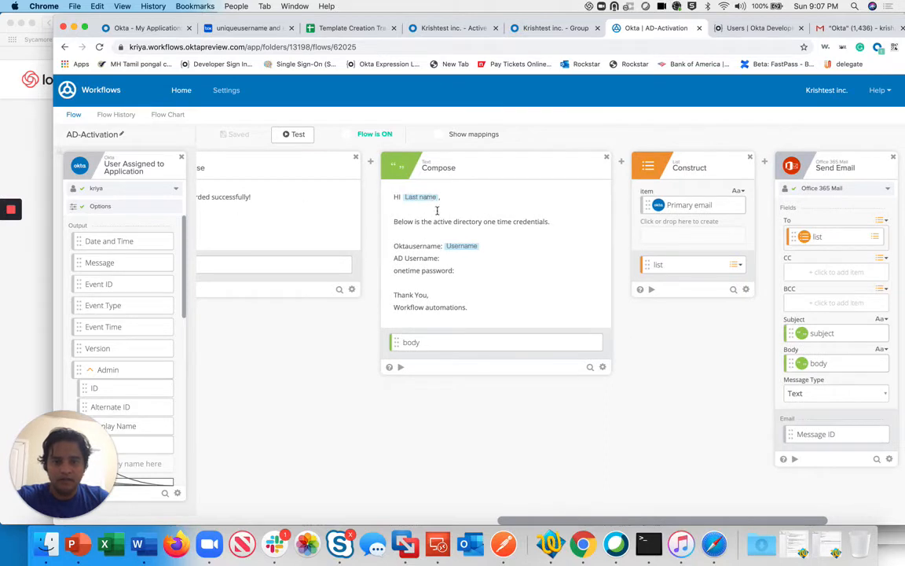
mouse_move(482, 256)
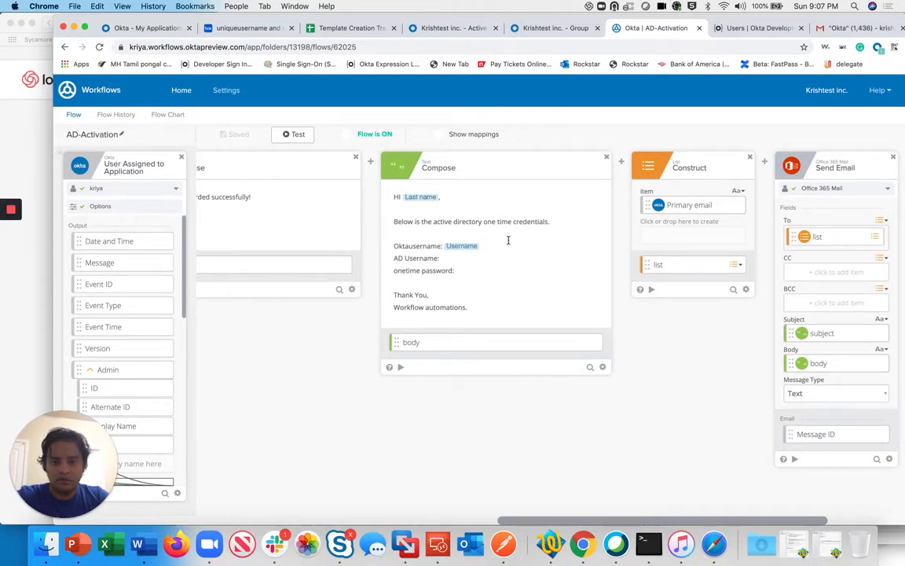
mouse_move(550, 498)
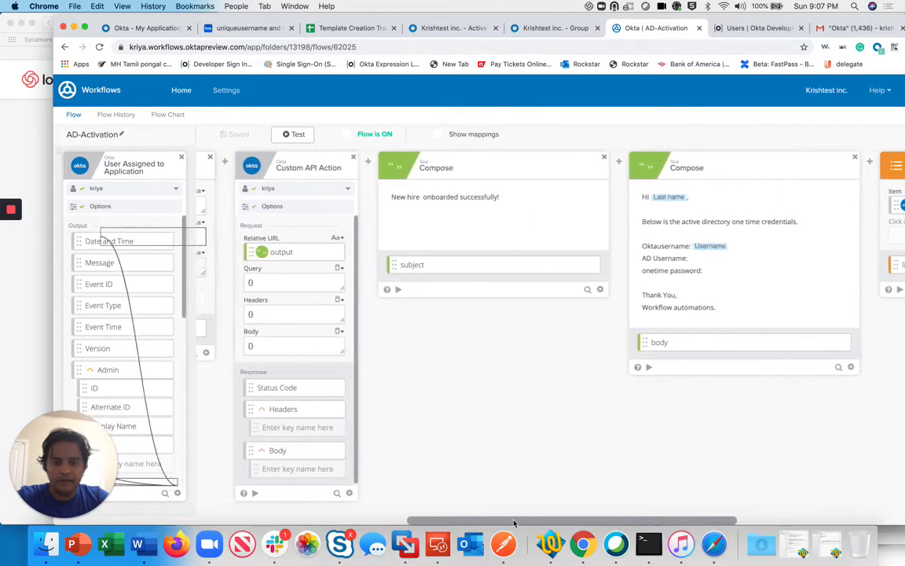
Save the connection options on the Get Assigned User for Application card
scroll(right, 3)
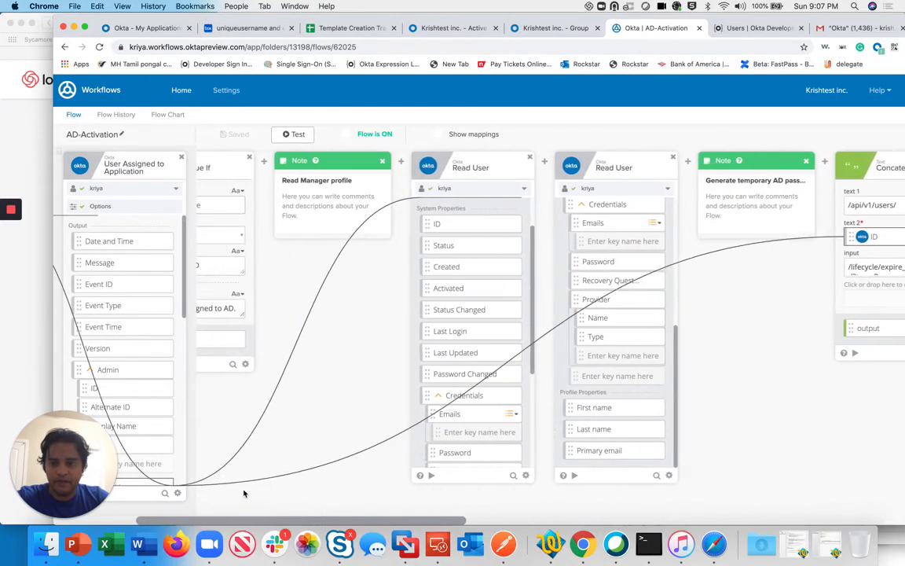
scroll(left, 3)
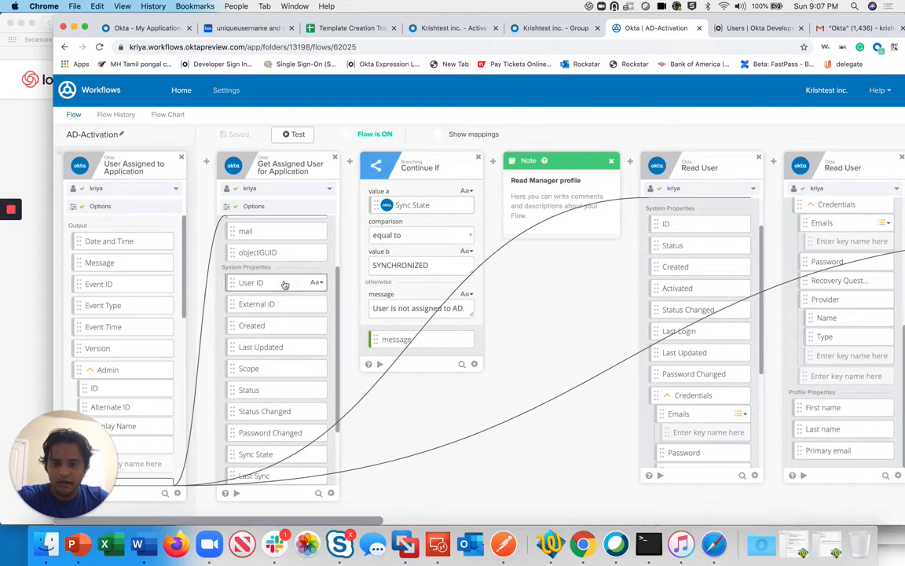
scroll(down, 3)
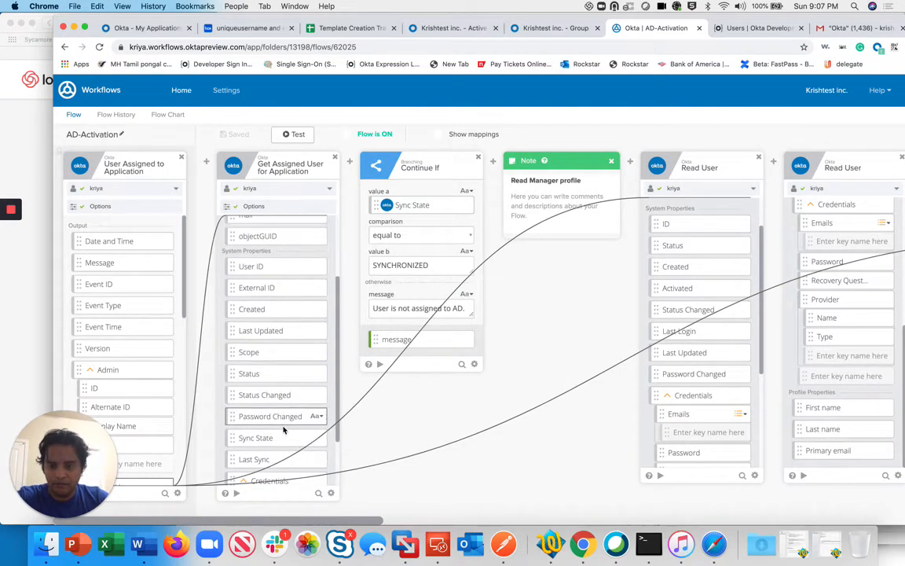
scroll(down, 3)
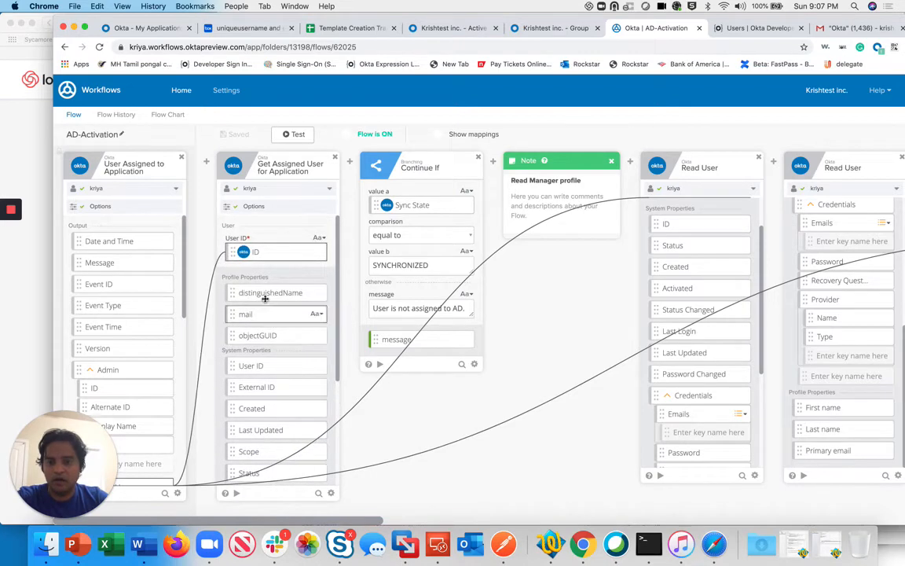
scroll(down, 3)
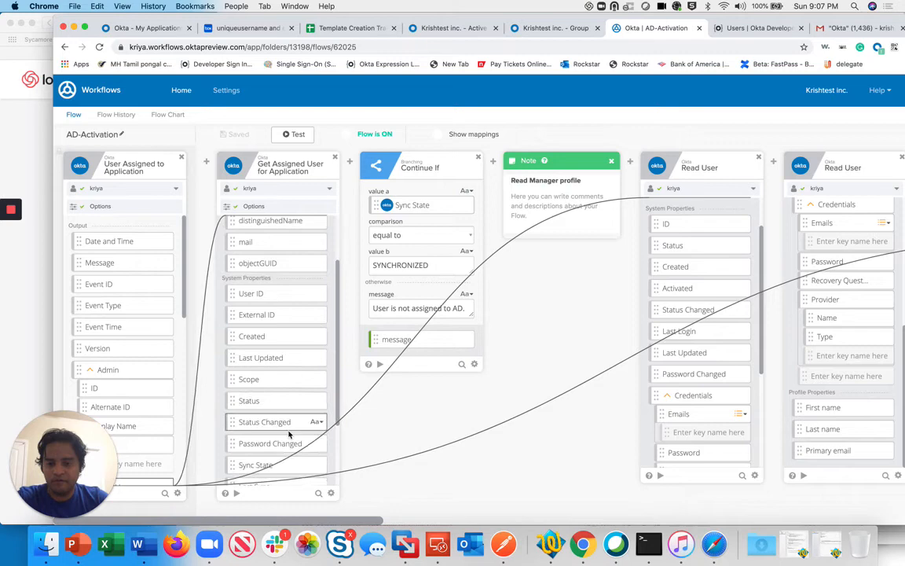
scroll(down, 3)
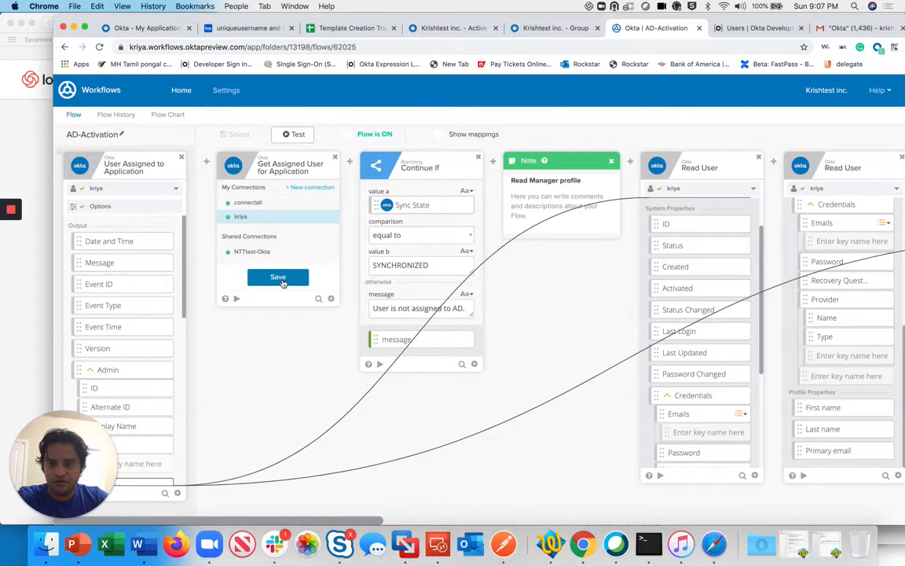
click(278, 276)
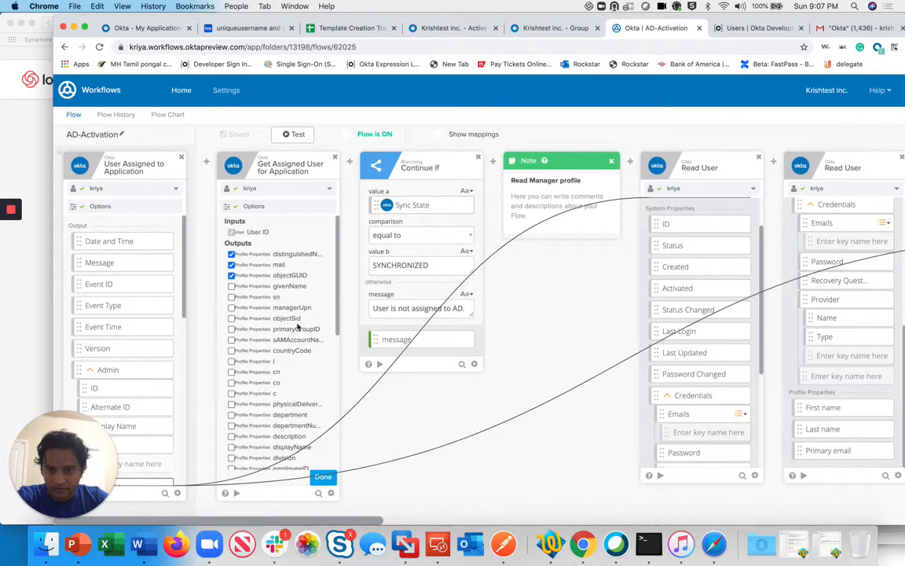
mouse_move(246, 405)
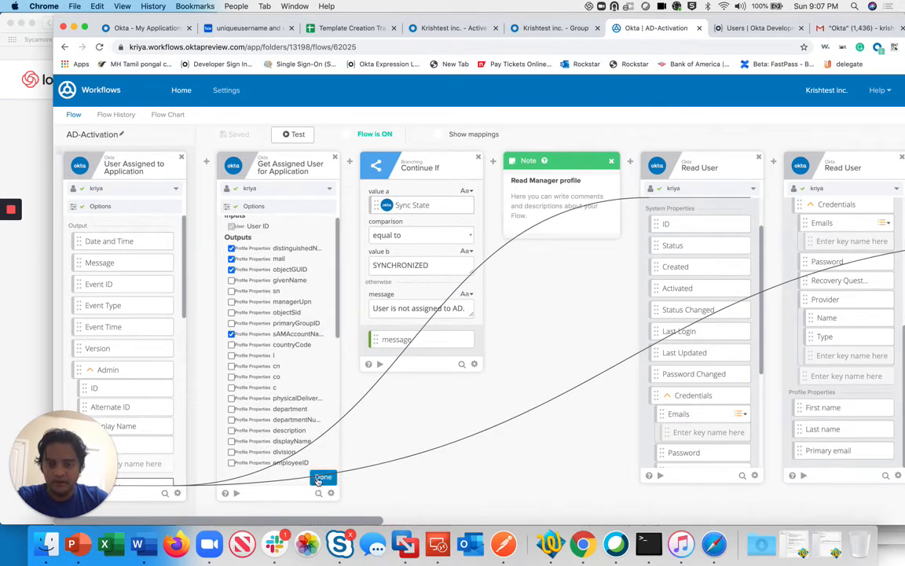
Select sAMAccountName among the card's output profile fields
scroll(down, 3)
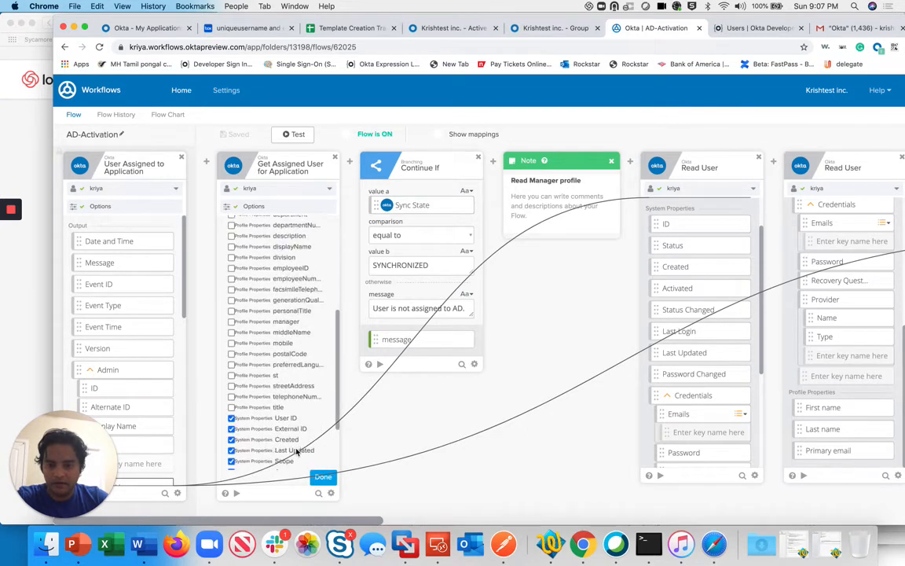
scroll(down, 3)
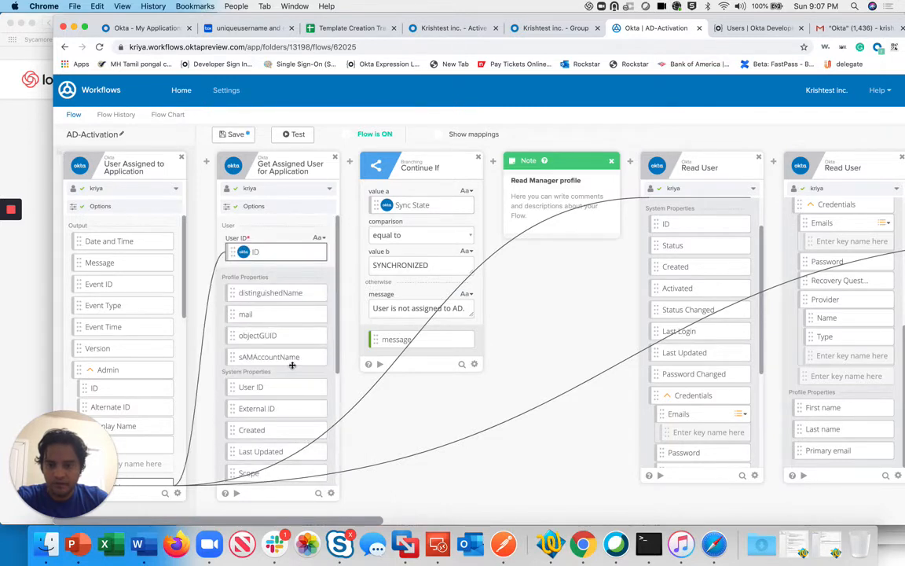
scroll(down, 3)
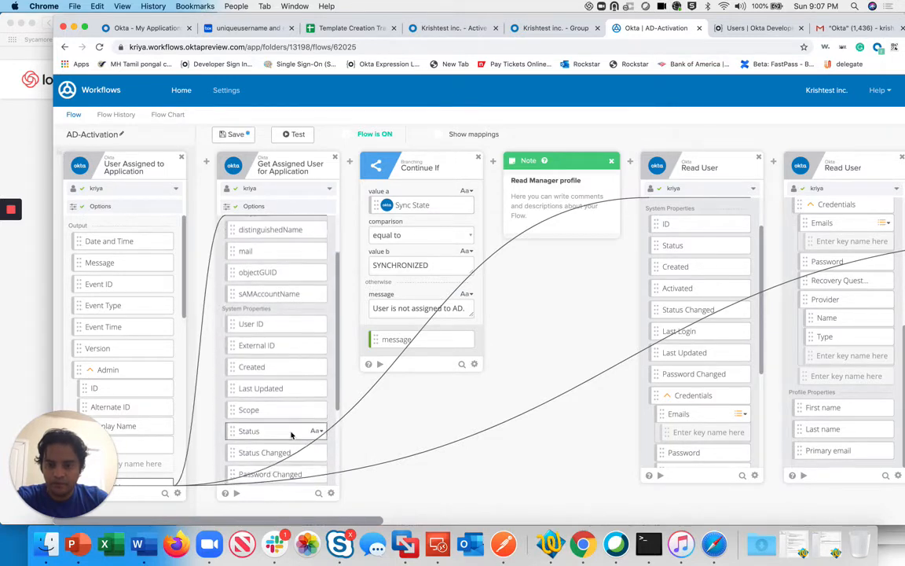
scroll(down, 3)
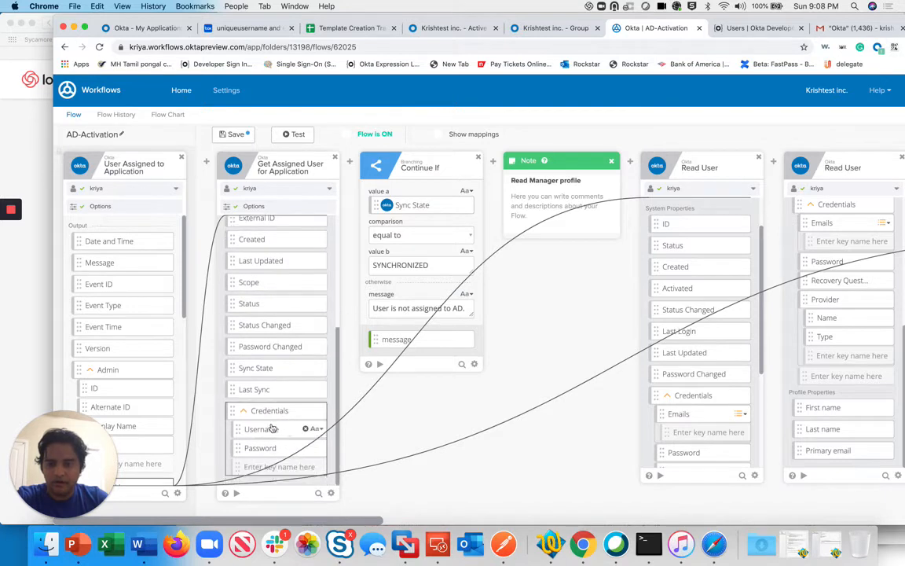
scroll(up, 3)
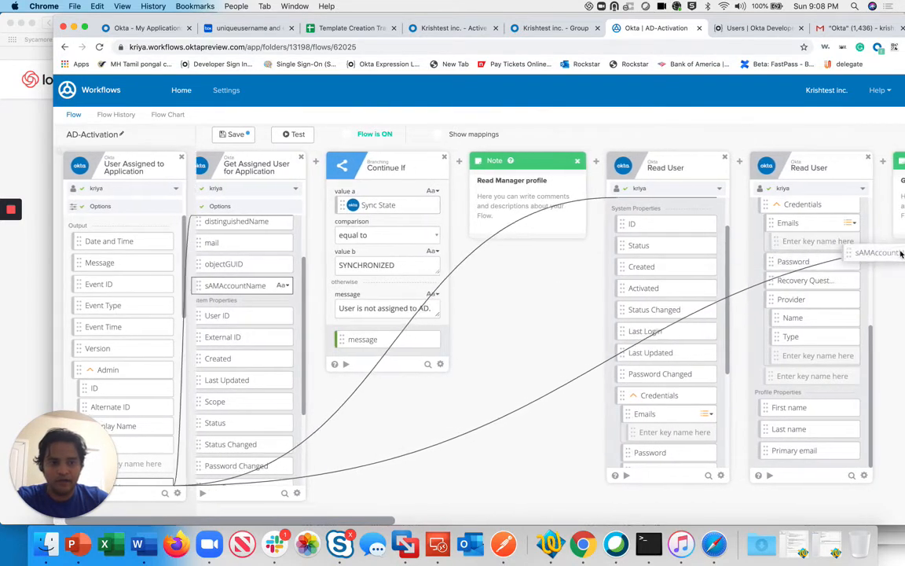
scroll(right, 3)
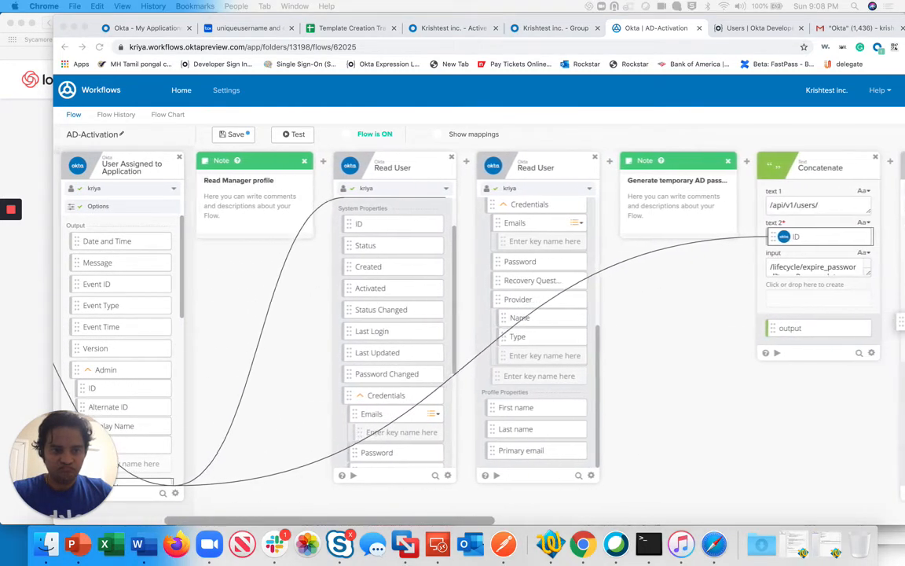
Add a tempPassword key to the Custom API Action's response body outputs
scroll(right, 3)
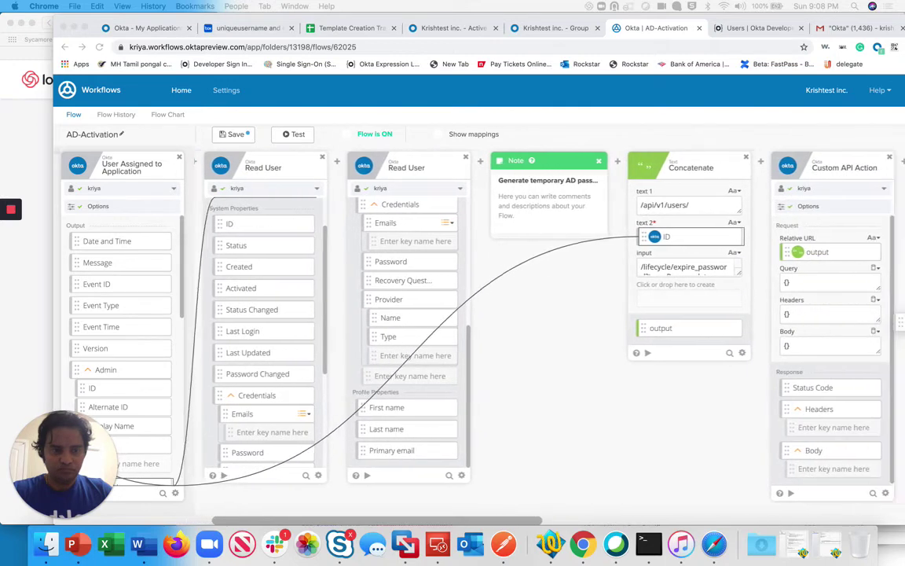
scroll(right, 3)
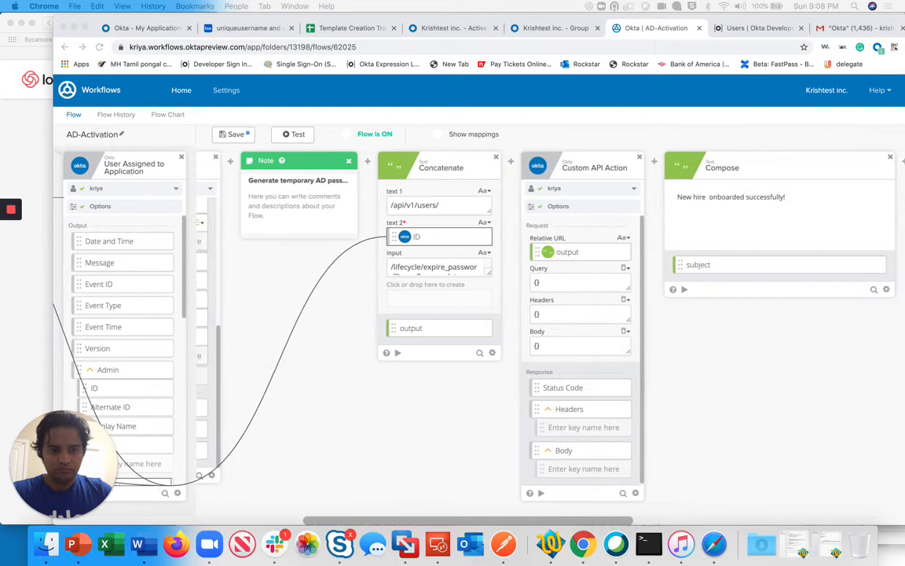
scroll(right, 3)
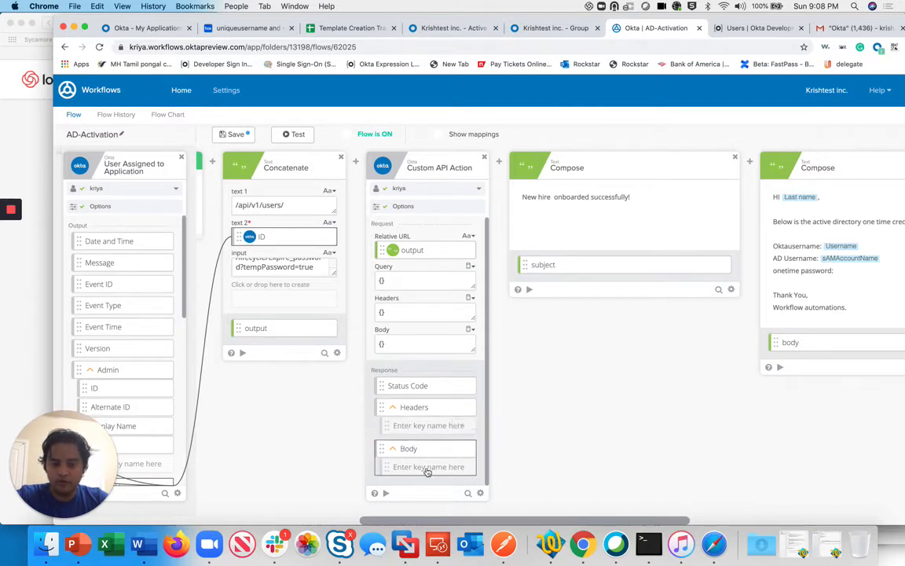
text(tempPassword)
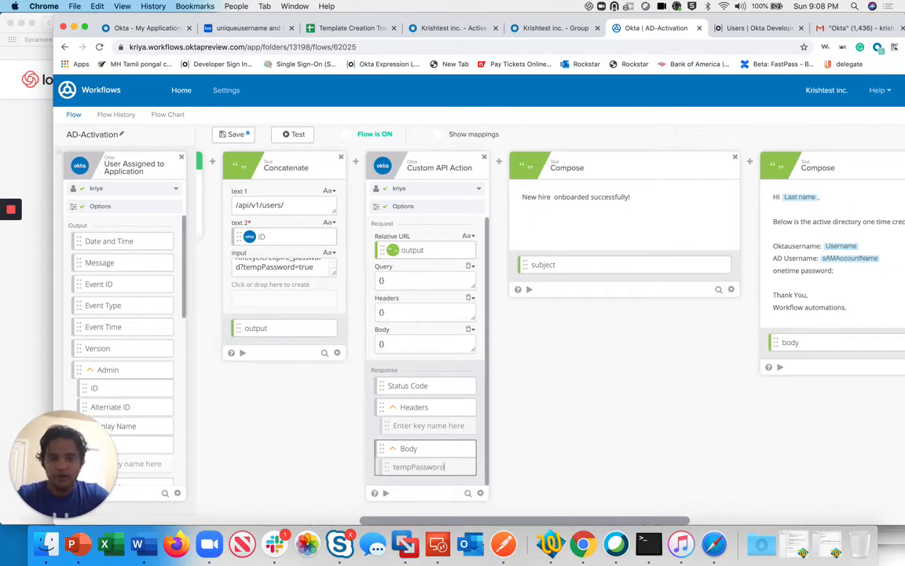
click(418, 467)
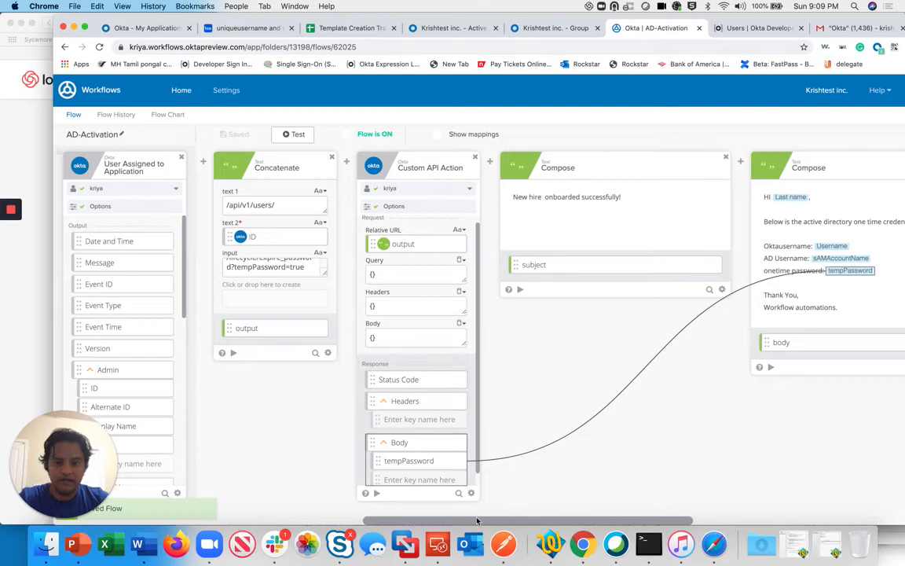
scroll(right, 3)
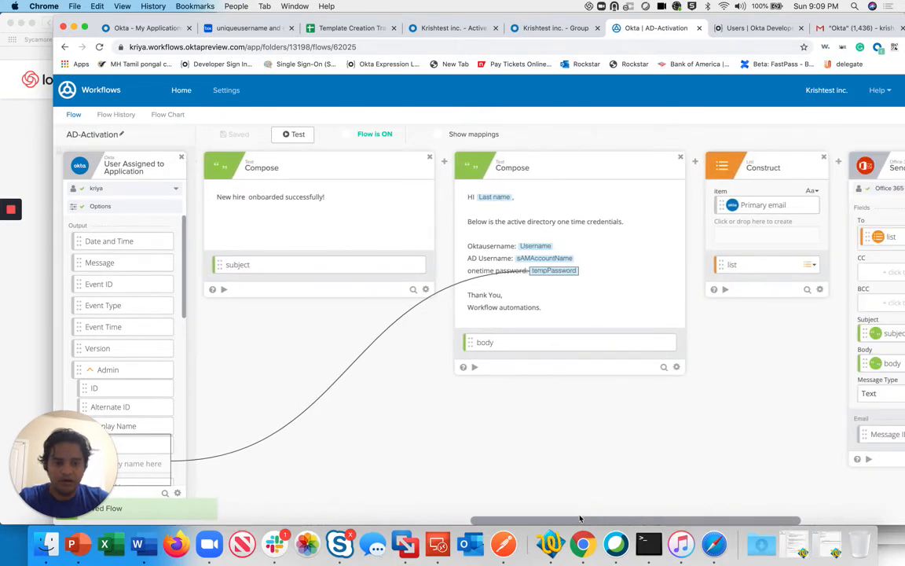
scroll(right, 3)
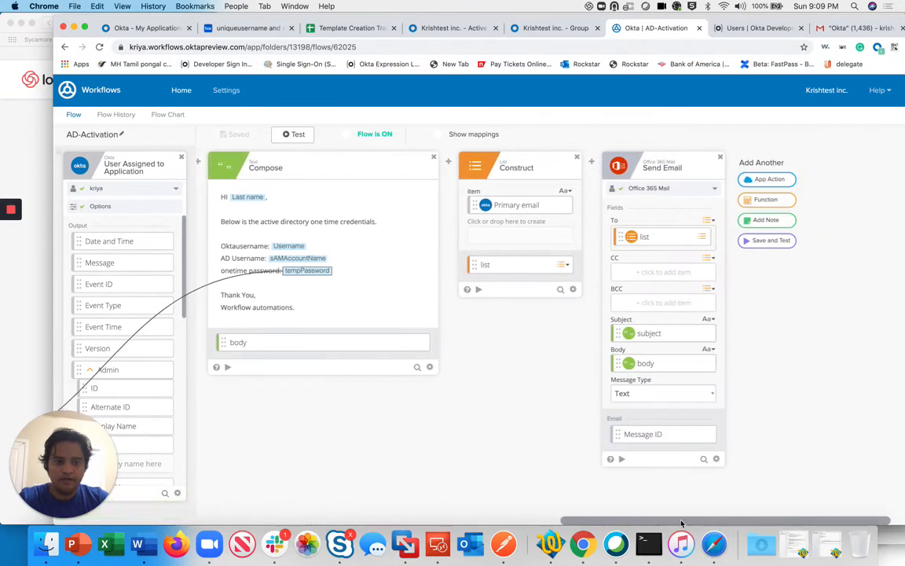
mouse_move(686, 216)
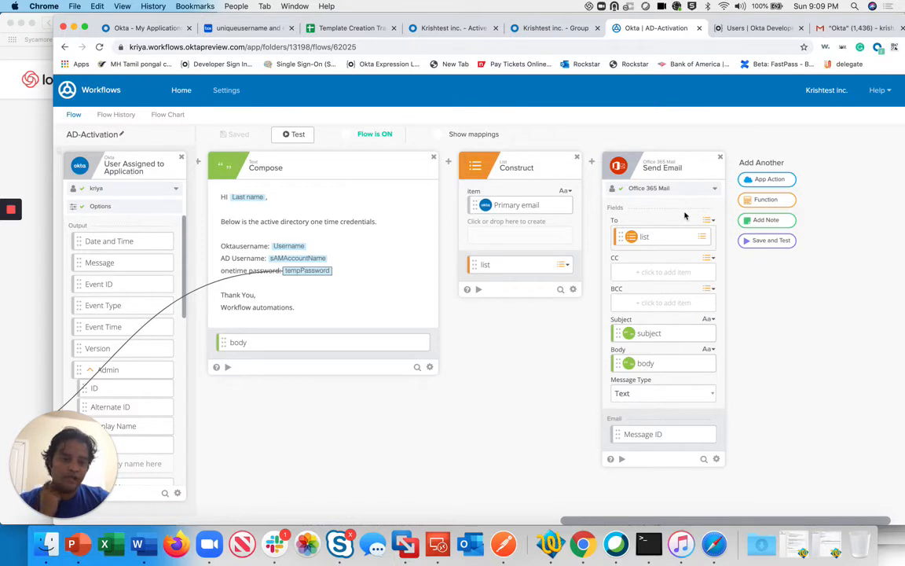
mouse_move(685, 217)
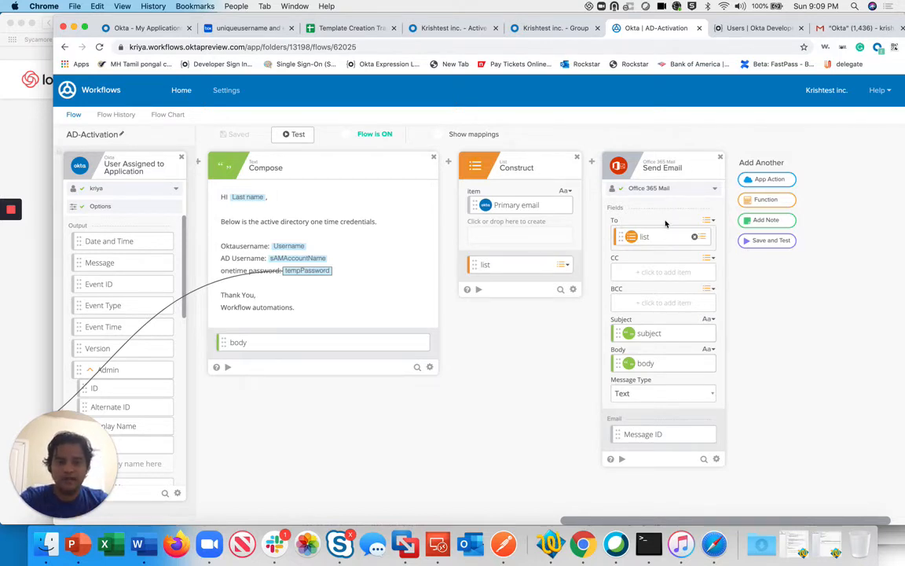
mouse_move(669, 202)
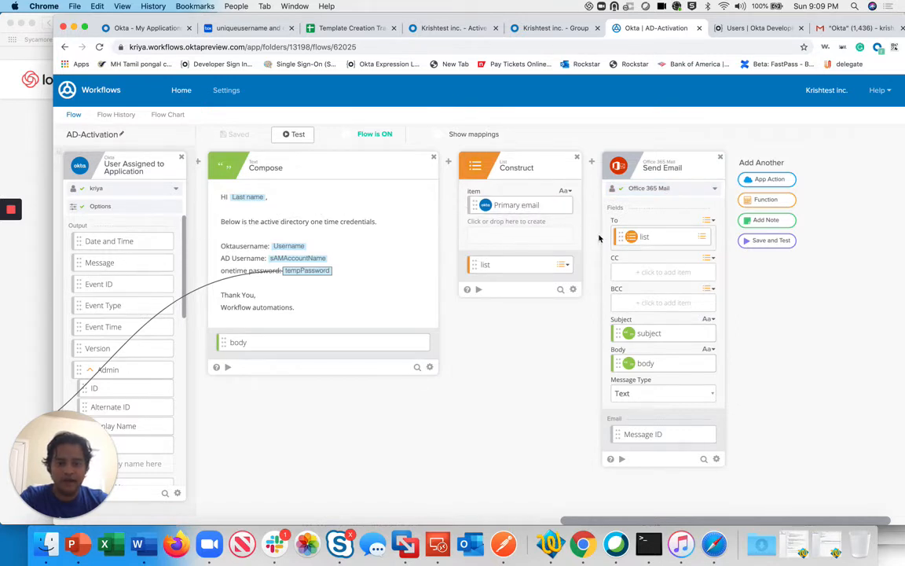
mouse_move(692, 379)
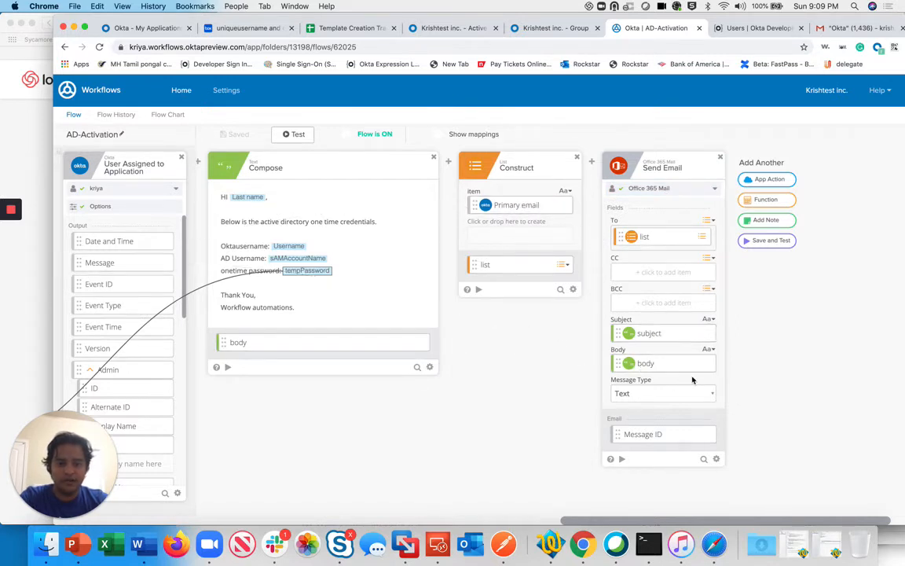
mouse_move(641, 400)
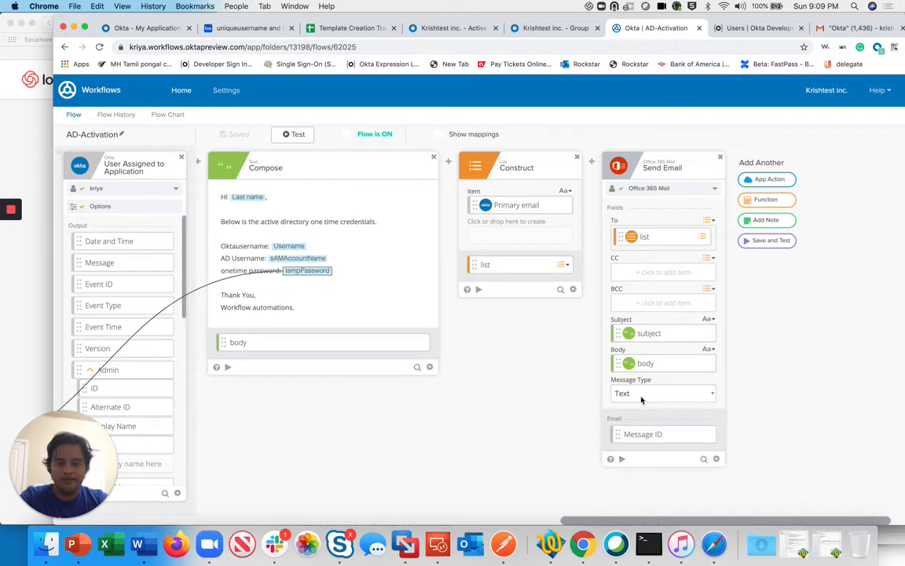
click(662, 393)
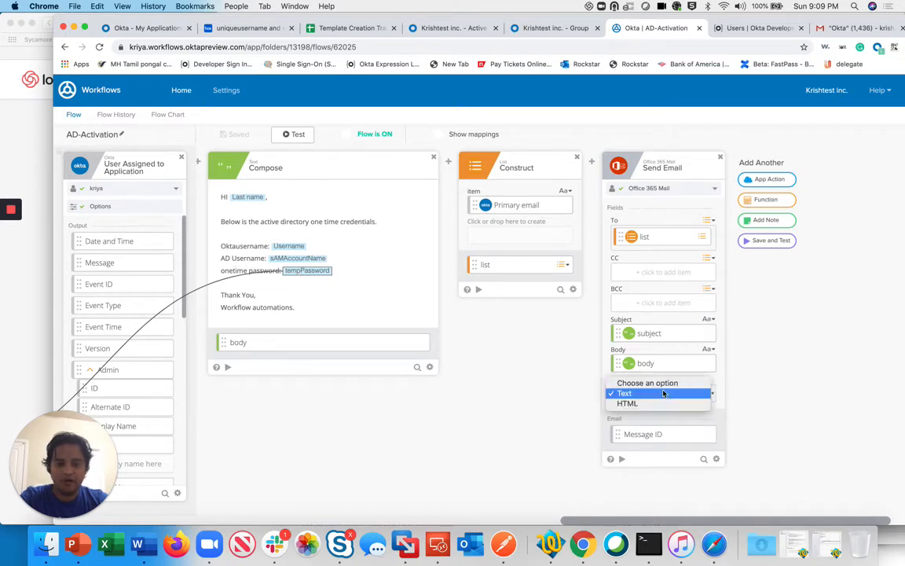
mouse_move(628, 403)
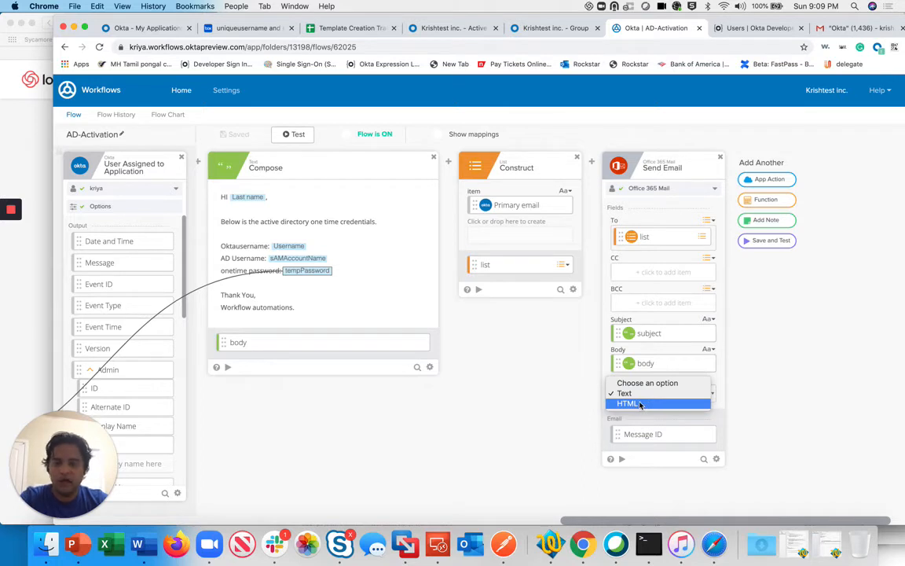
mouse_move(625, 393)
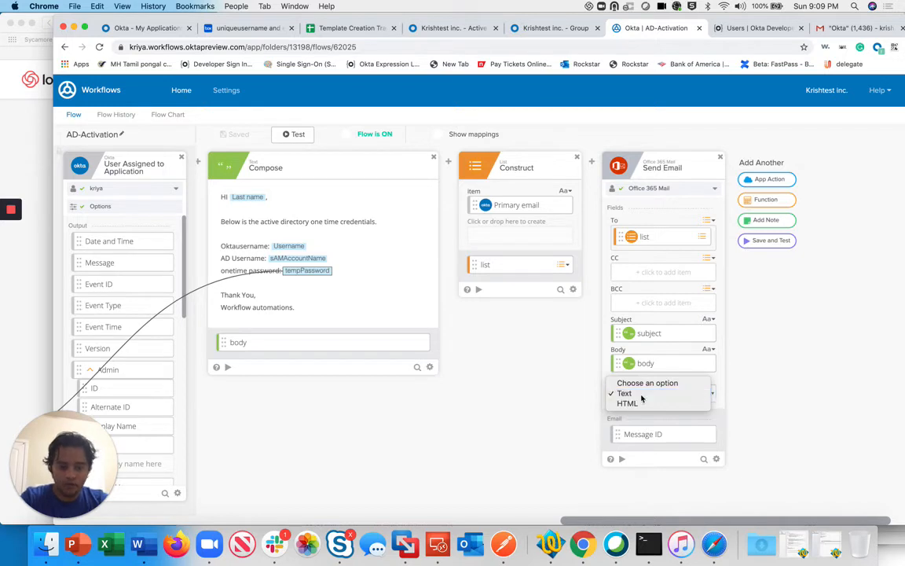
click(625, 393)
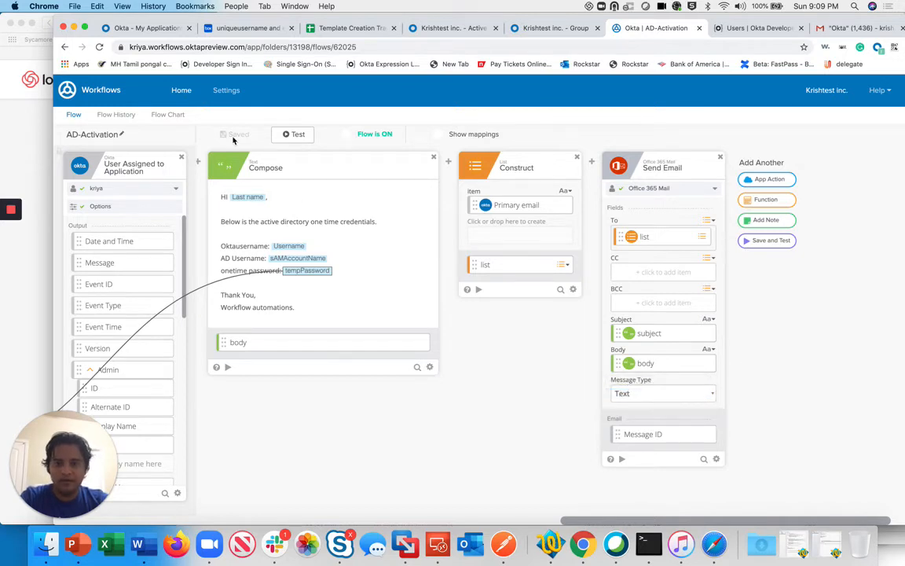
click(554, 28)
text(mic)
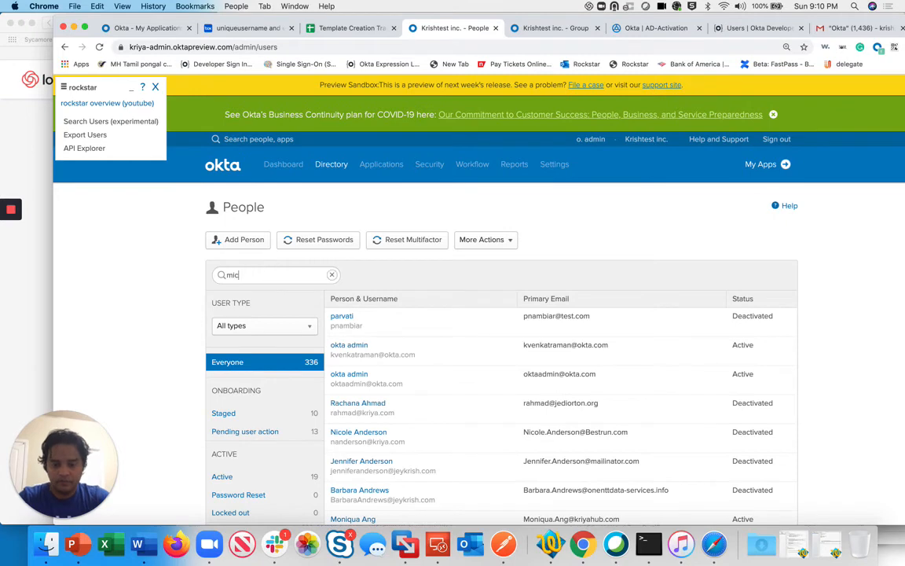
Find the user 'hael' and add them to the AD-Provisioning-bloodline group
text(hael)
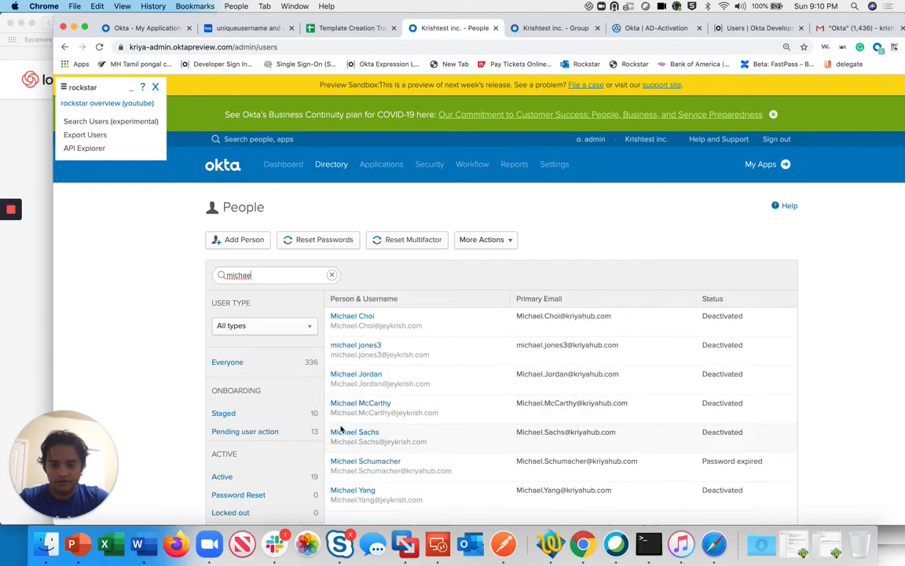
click(364, 461)
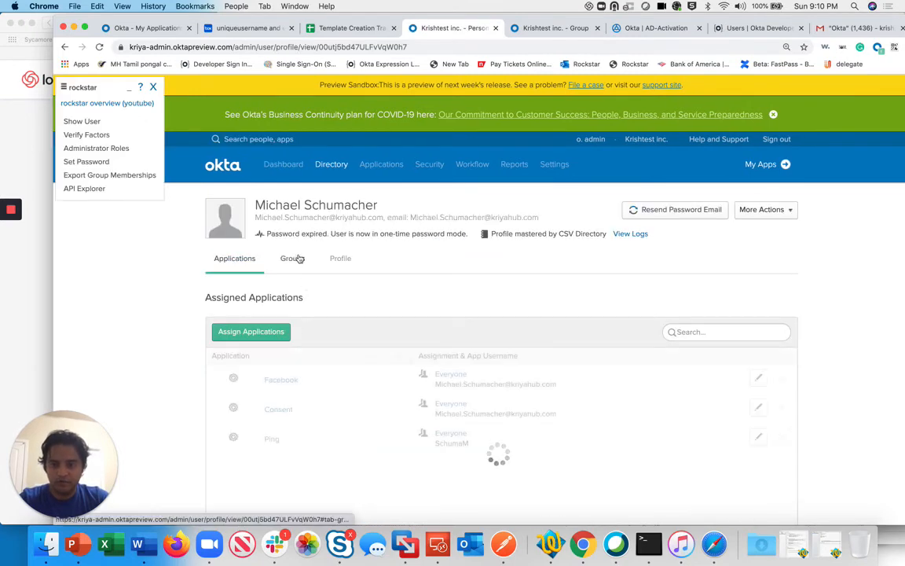
click(293, 258)
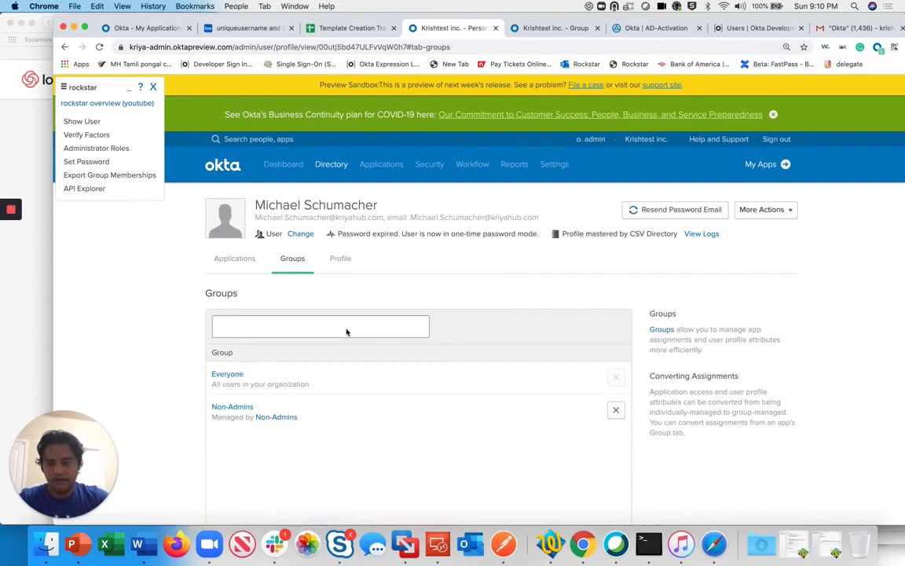
text(ad)
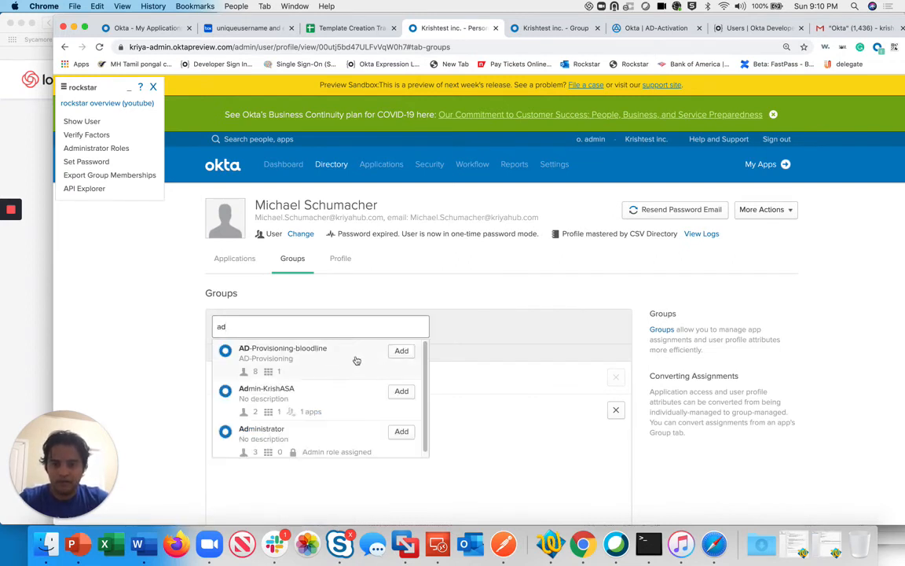
click(402, 350)
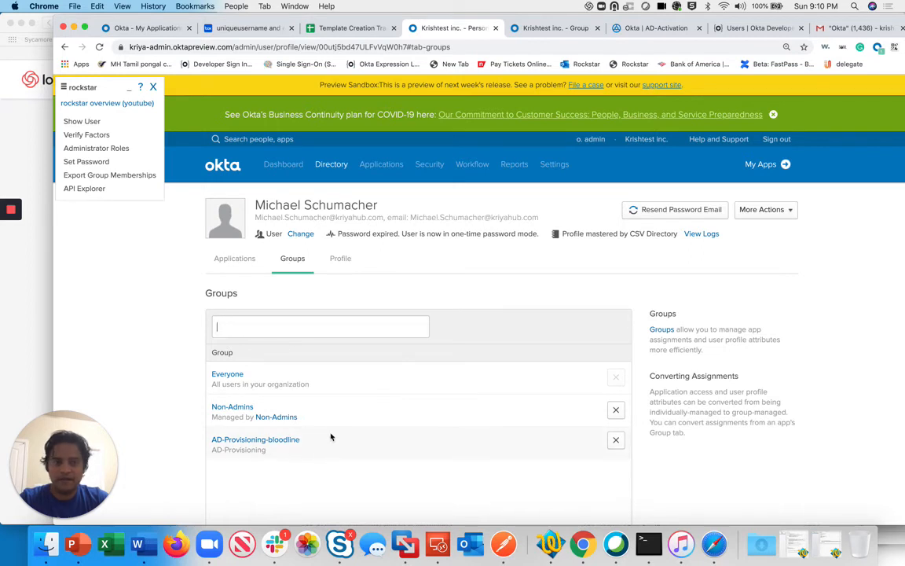
click(657, 27)
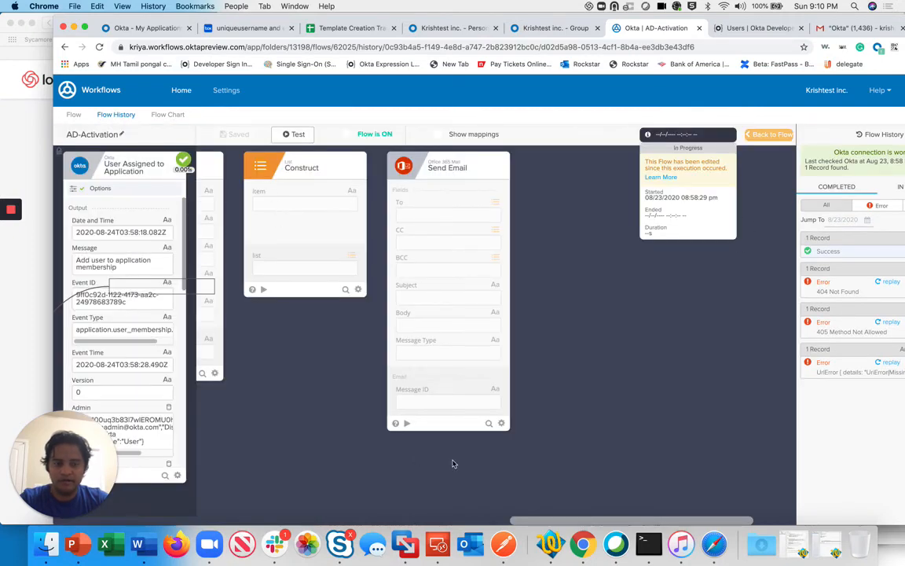
Inspect each card of the successful AD-Activation run in Flow History
scroll(right, 3)
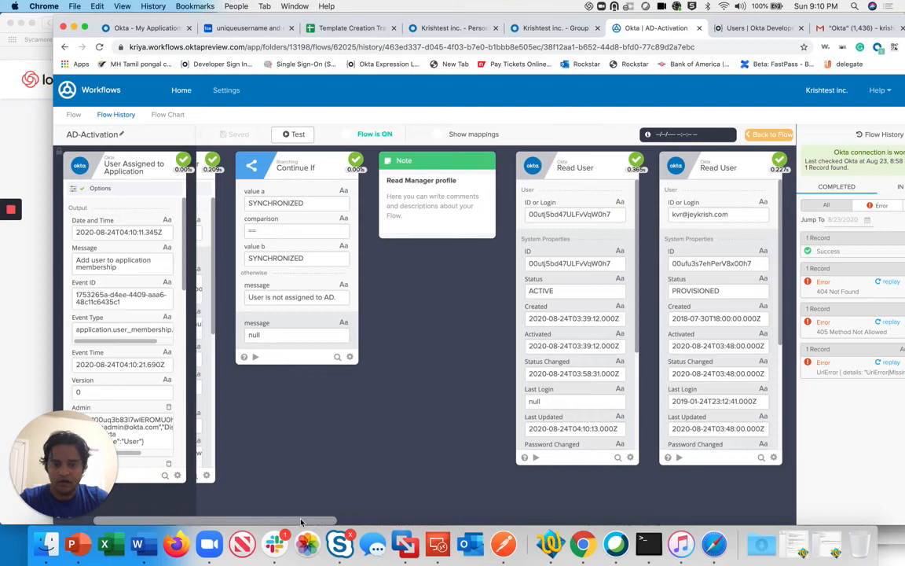
scroll(left, 3)
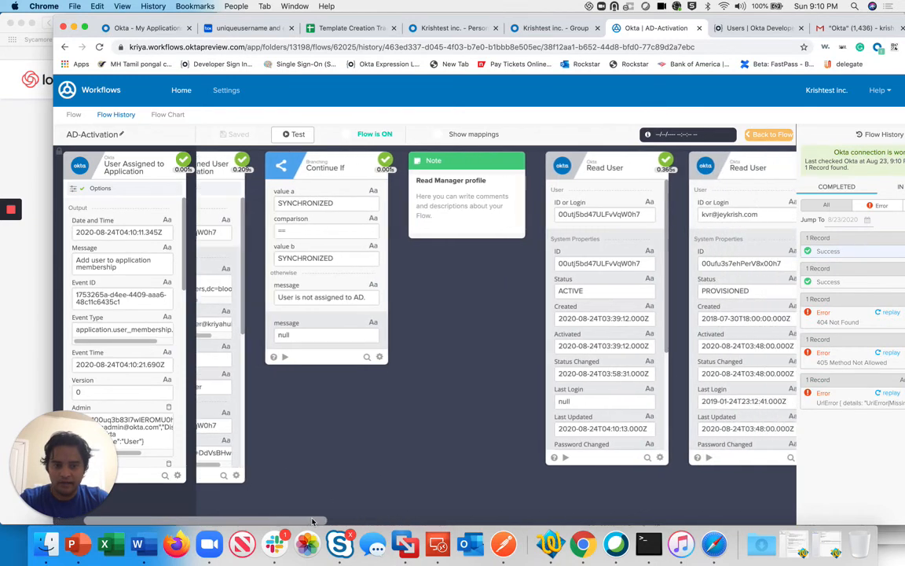
scroll(right, 3)
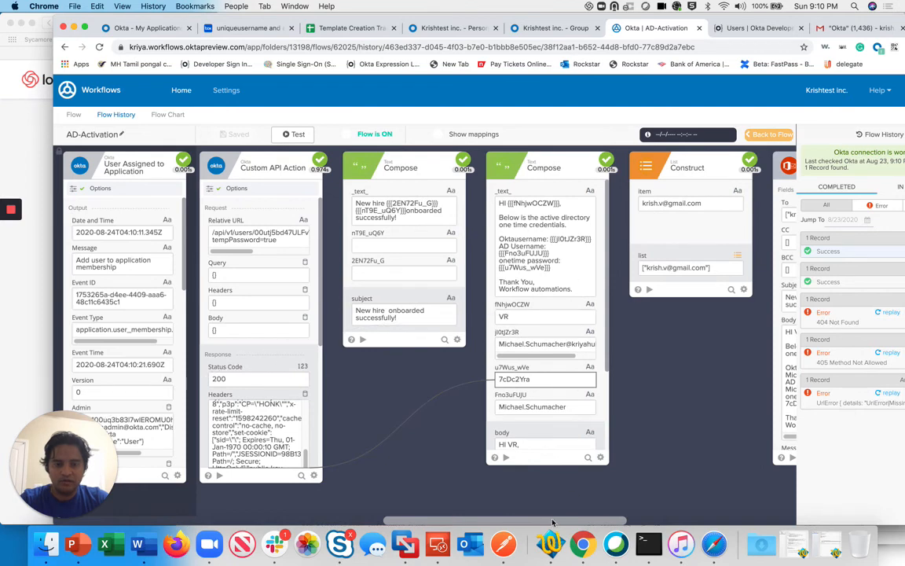
scroll(right, 3)
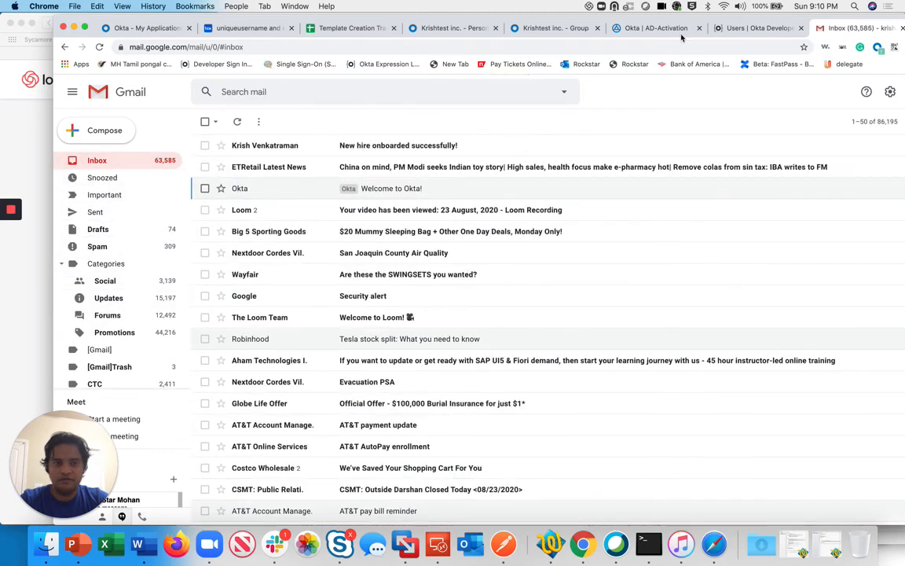
mouse_move(289, 155)
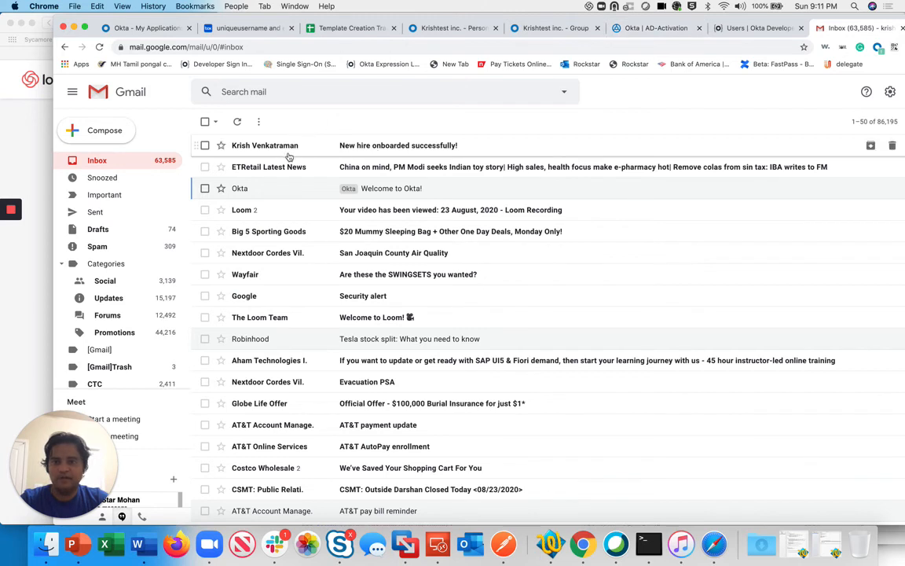
Open the 'New hire onboarded successfully!' email and expand its recipient details
click(398, 145)
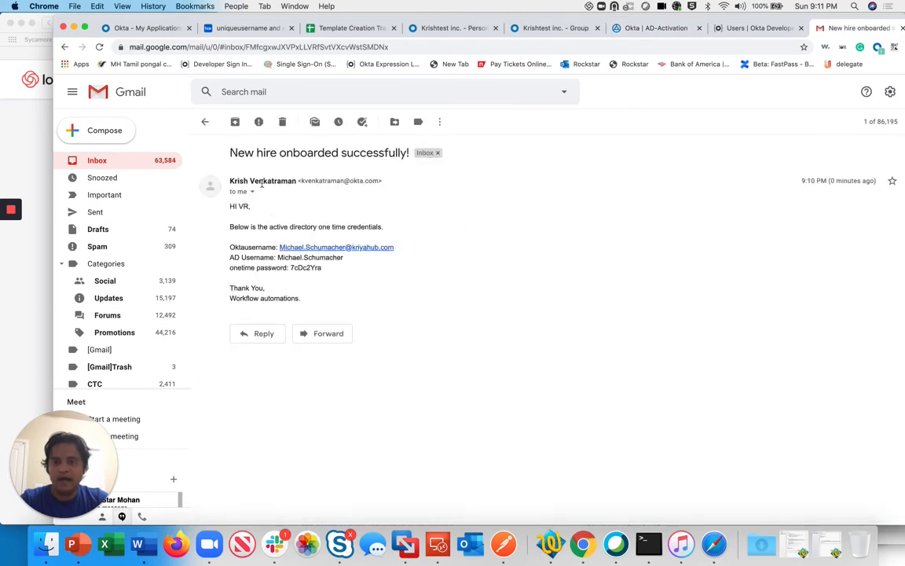
click(251, 191)
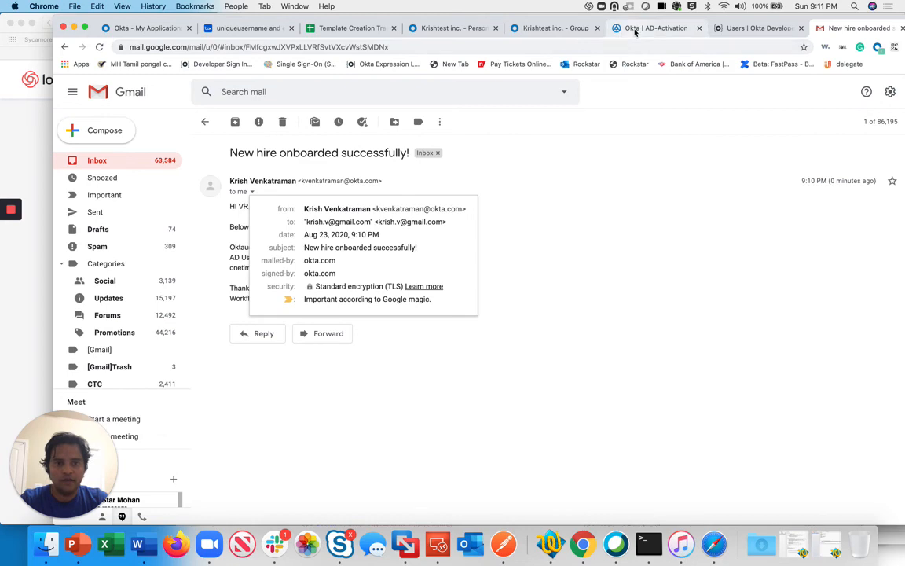
click(656, 27)
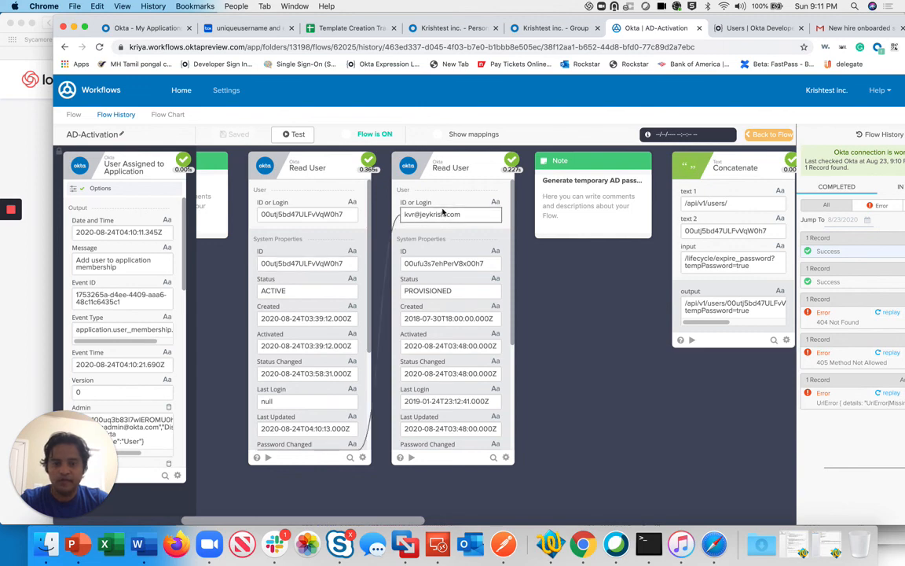
Verify the Send Email recipient is the manager's primary email, then compare with Gmail
scroll(down, 3)
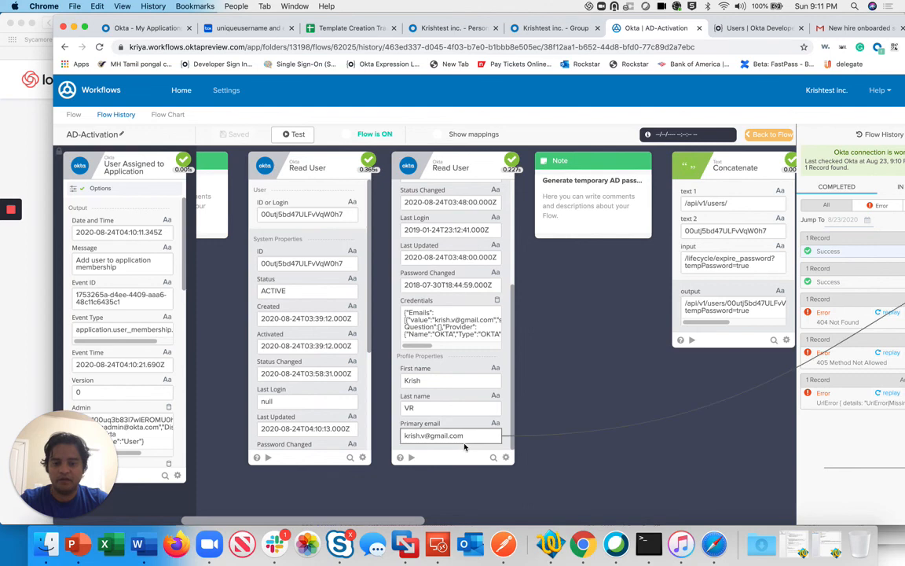
scroll(right, 3)
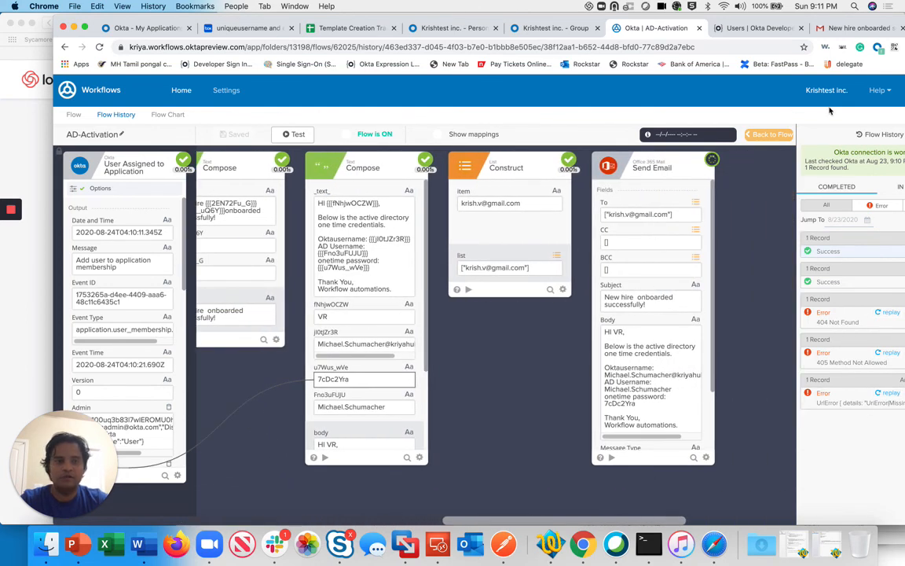
click(857, 27)
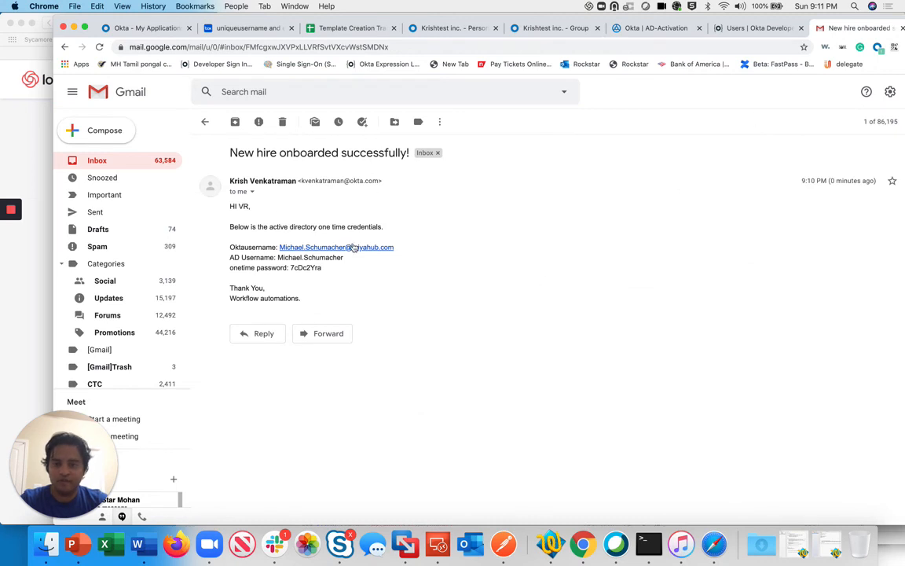
mouse_move(371, 301)
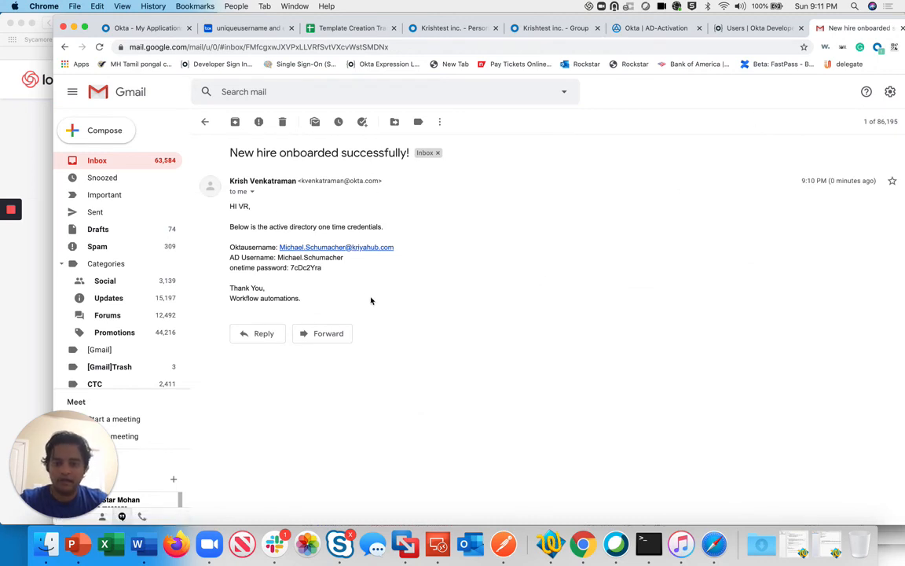
mouse_move(418, 317)
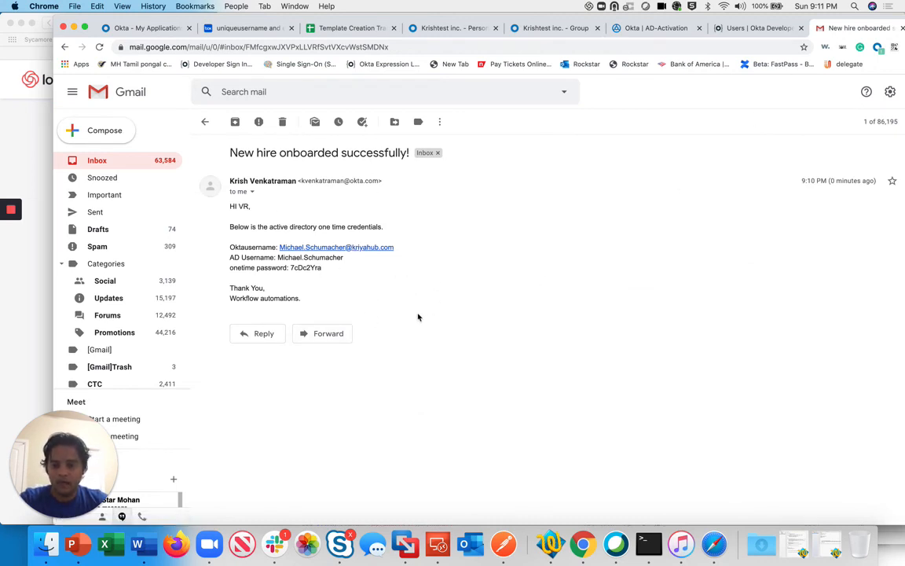
mouse_move(634, 126)
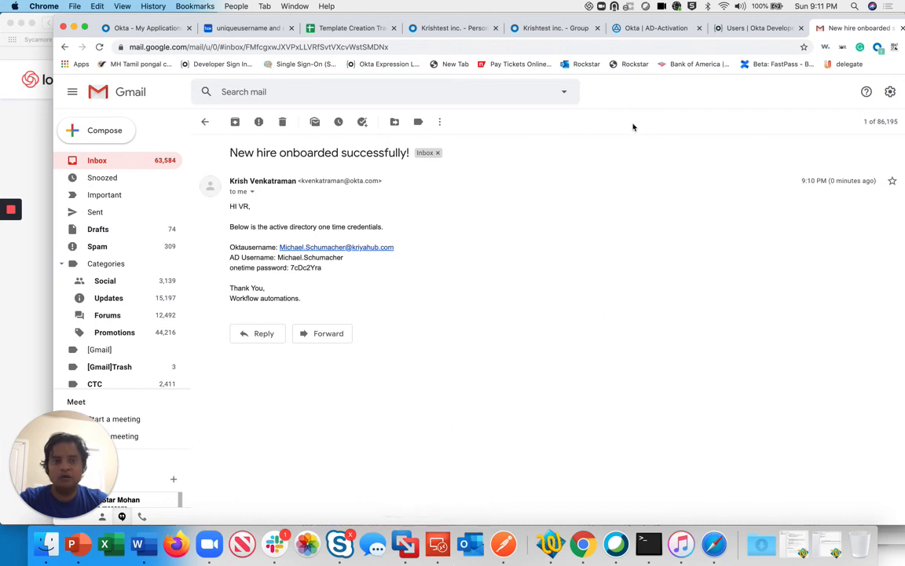
mouse_move(252, 28)
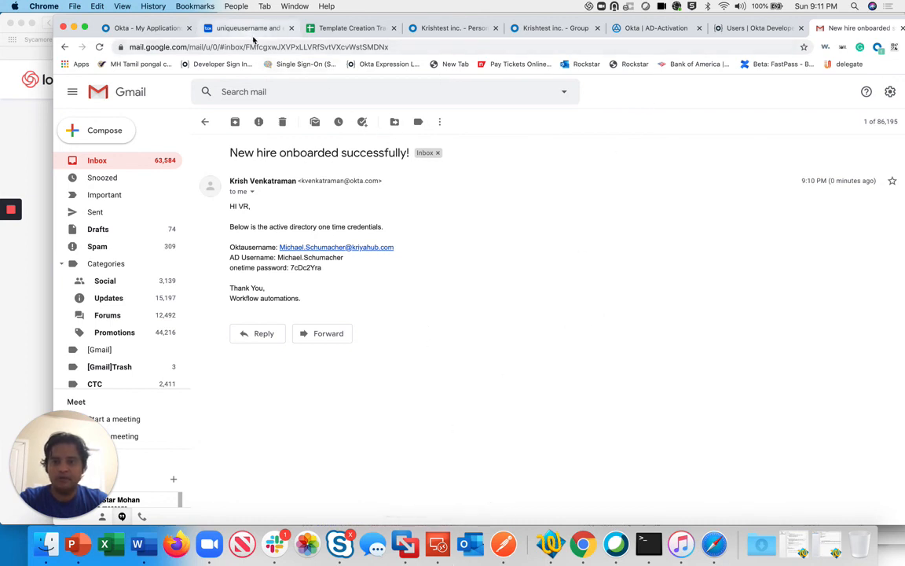